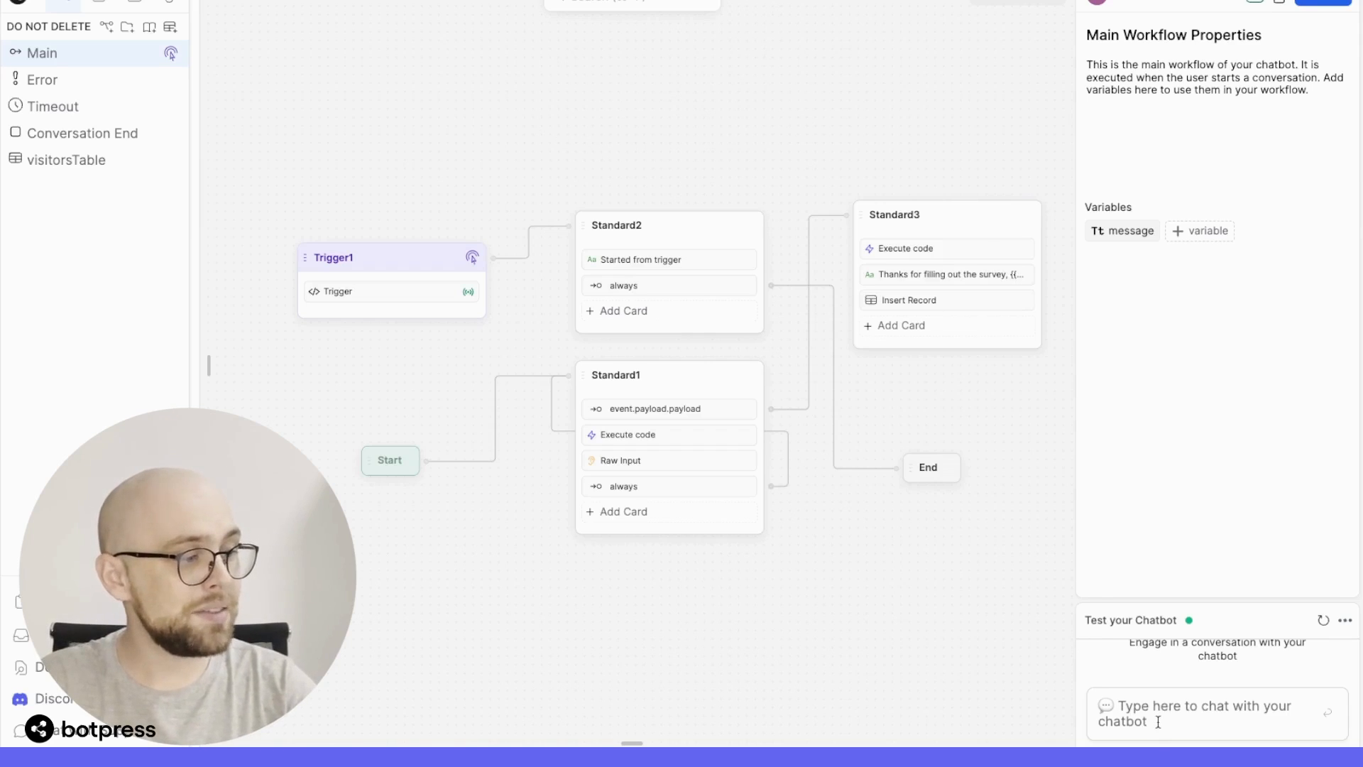
# Send 'hi' and 'I'm Gordy' in the test chat and get both echoed back
pyautogui.write('hi')
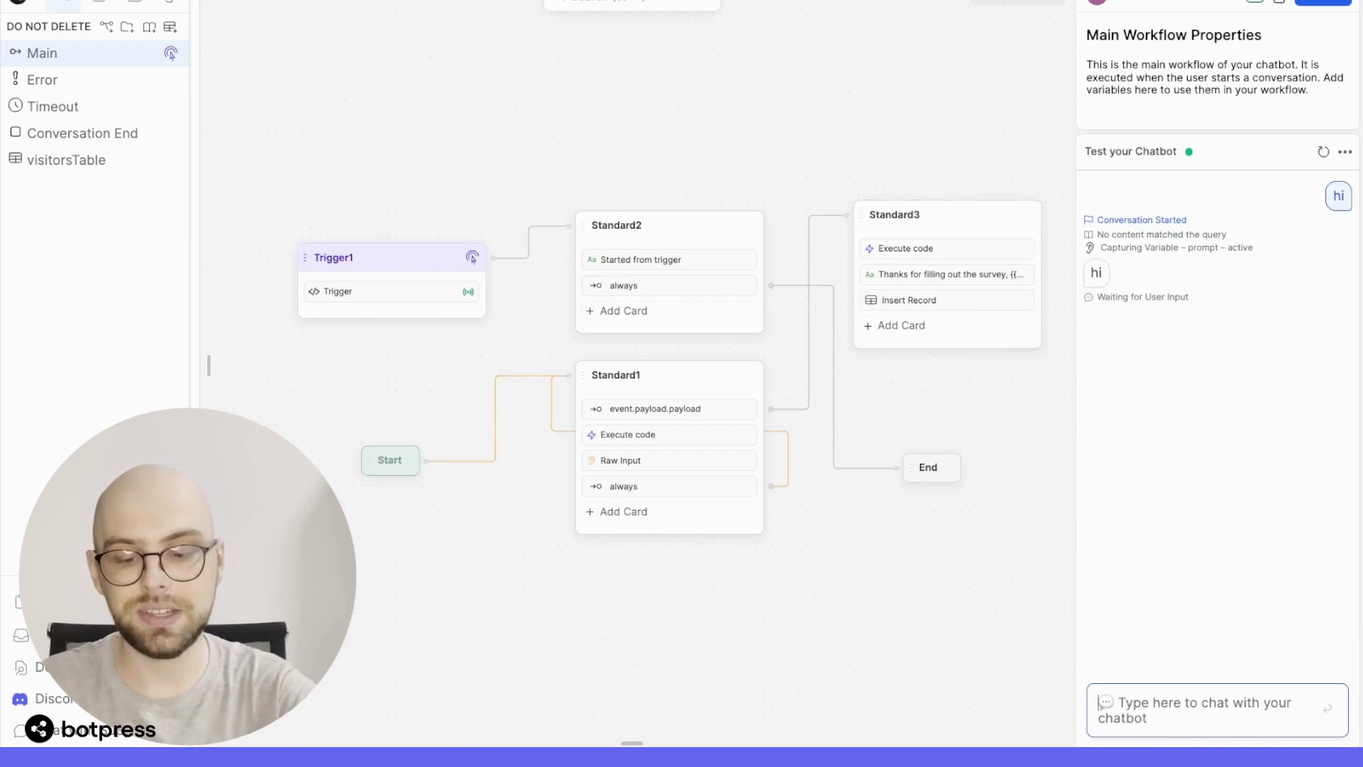
pyautogui.write("I'm Gordy")
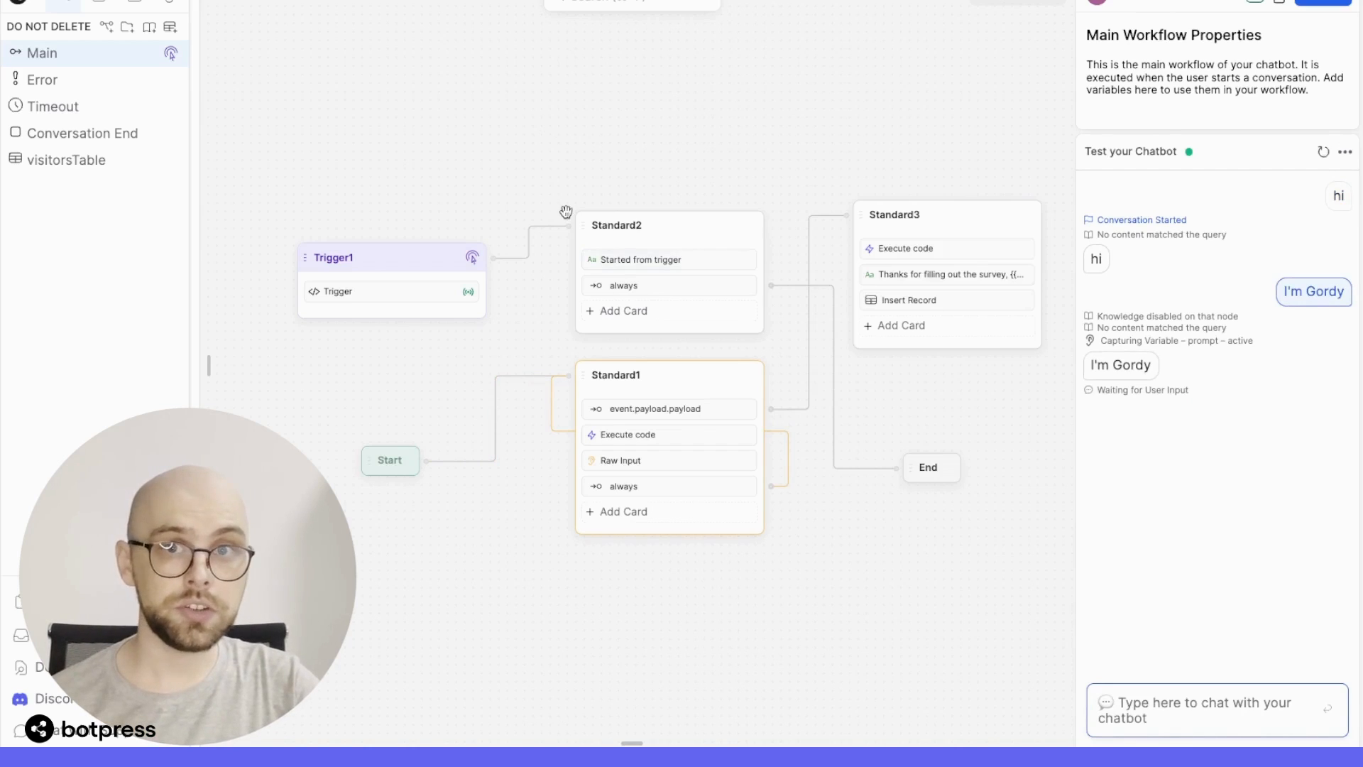
pyautogui.moveTo(273, 195)
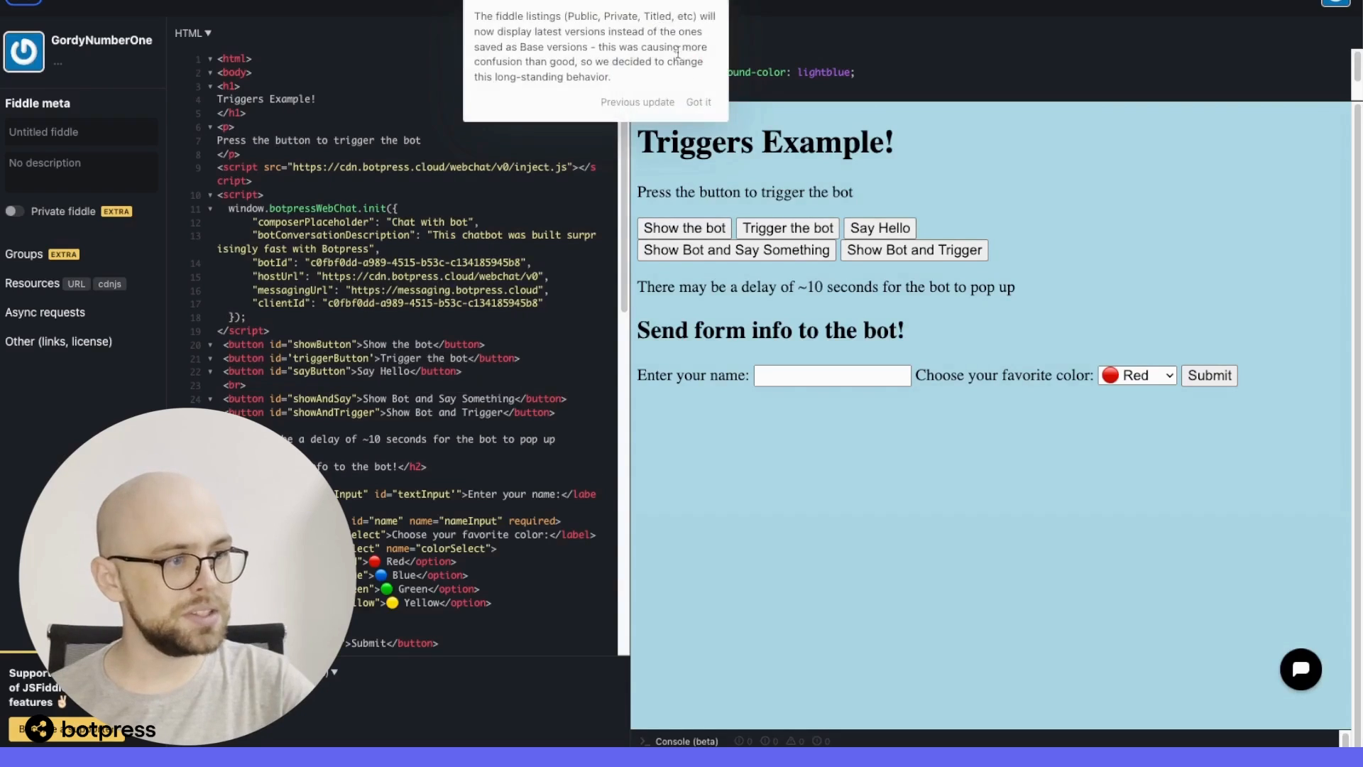
# Dismiss the JSFiddle update notice, show the bot chat on the demo page, then close it
pyautogui.click(698, 102)
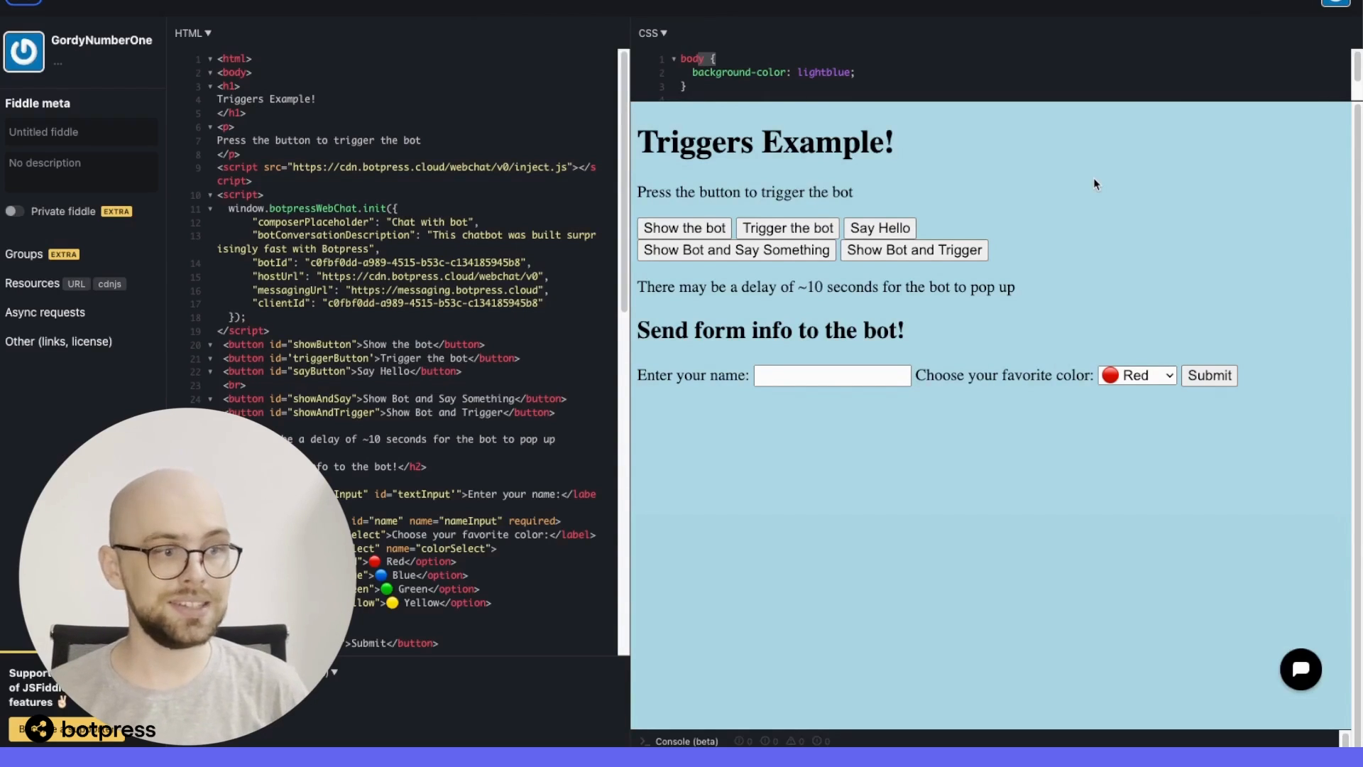
pyautogui.moveTo(947, 268)
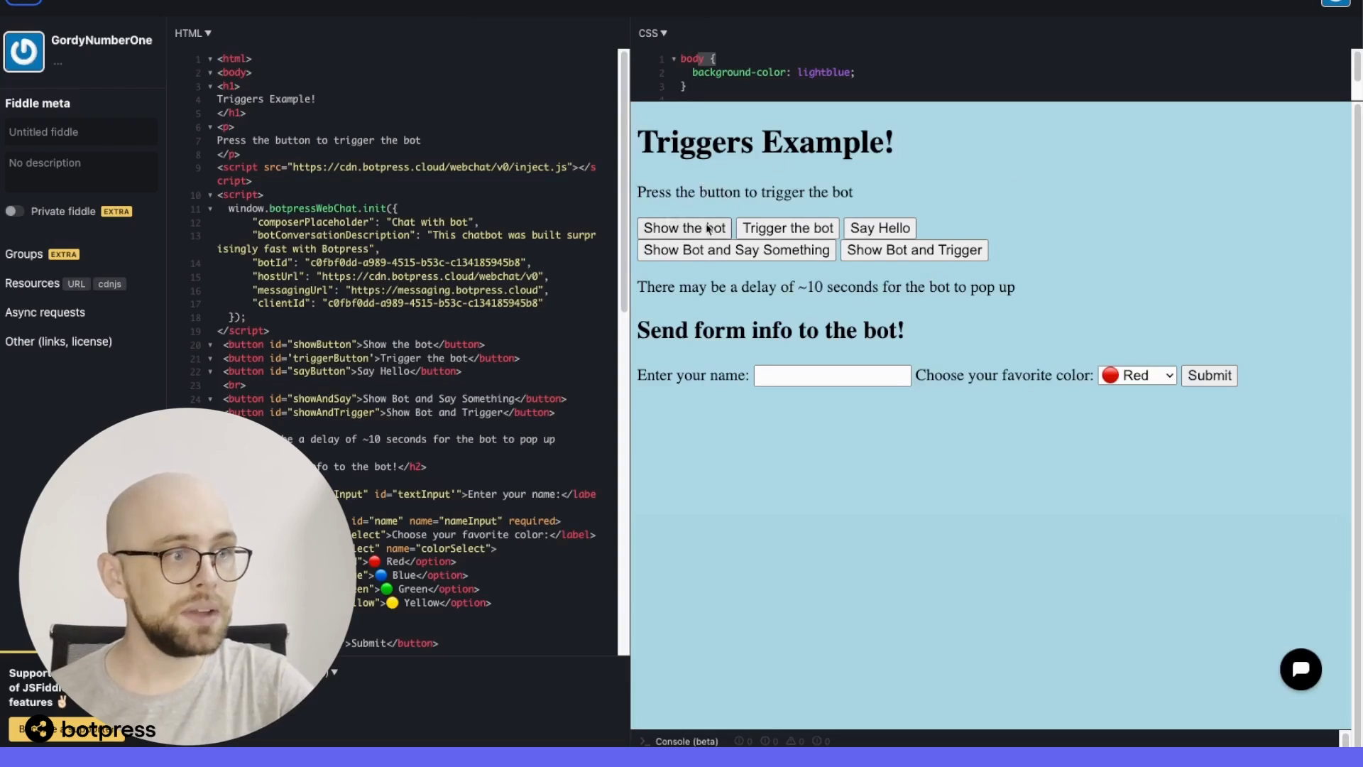
pyautogui.click(683, 228)
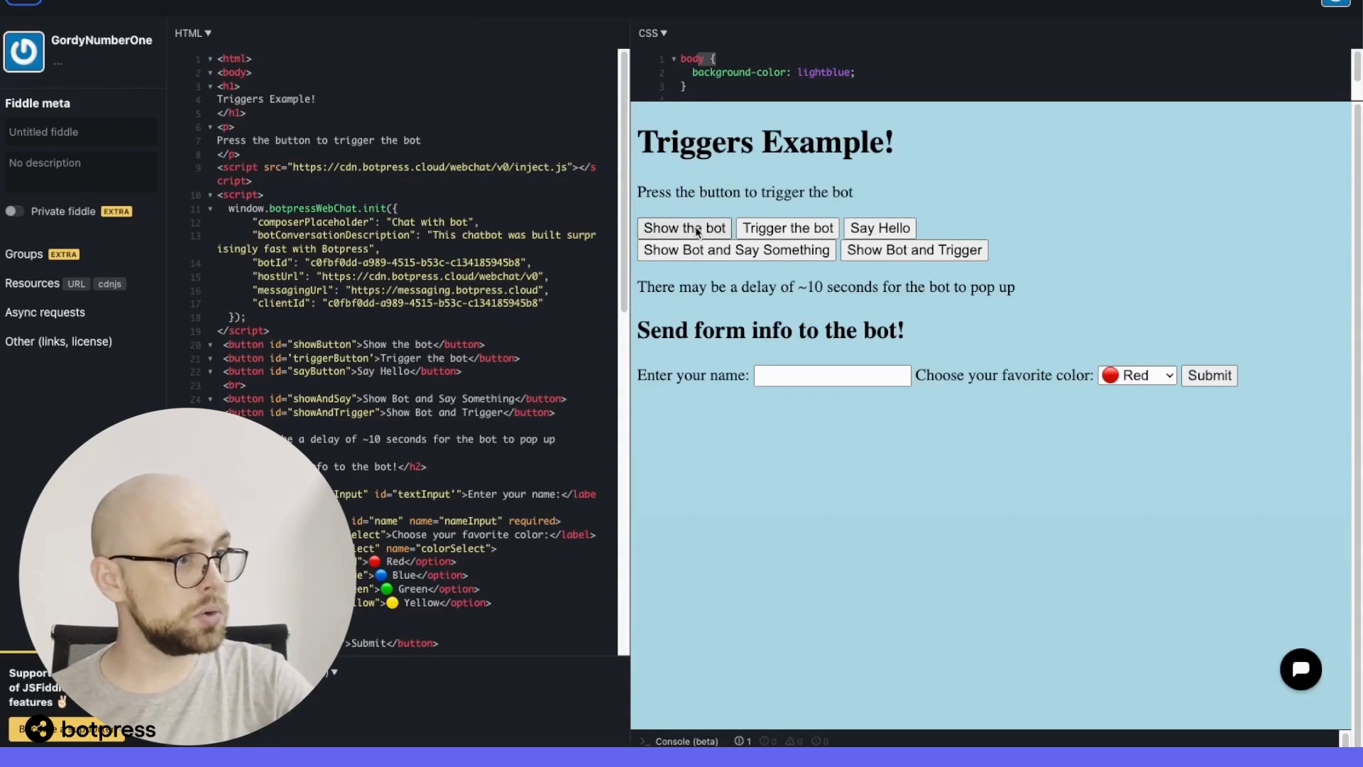
pyautogui.moveTo(1172, 604)
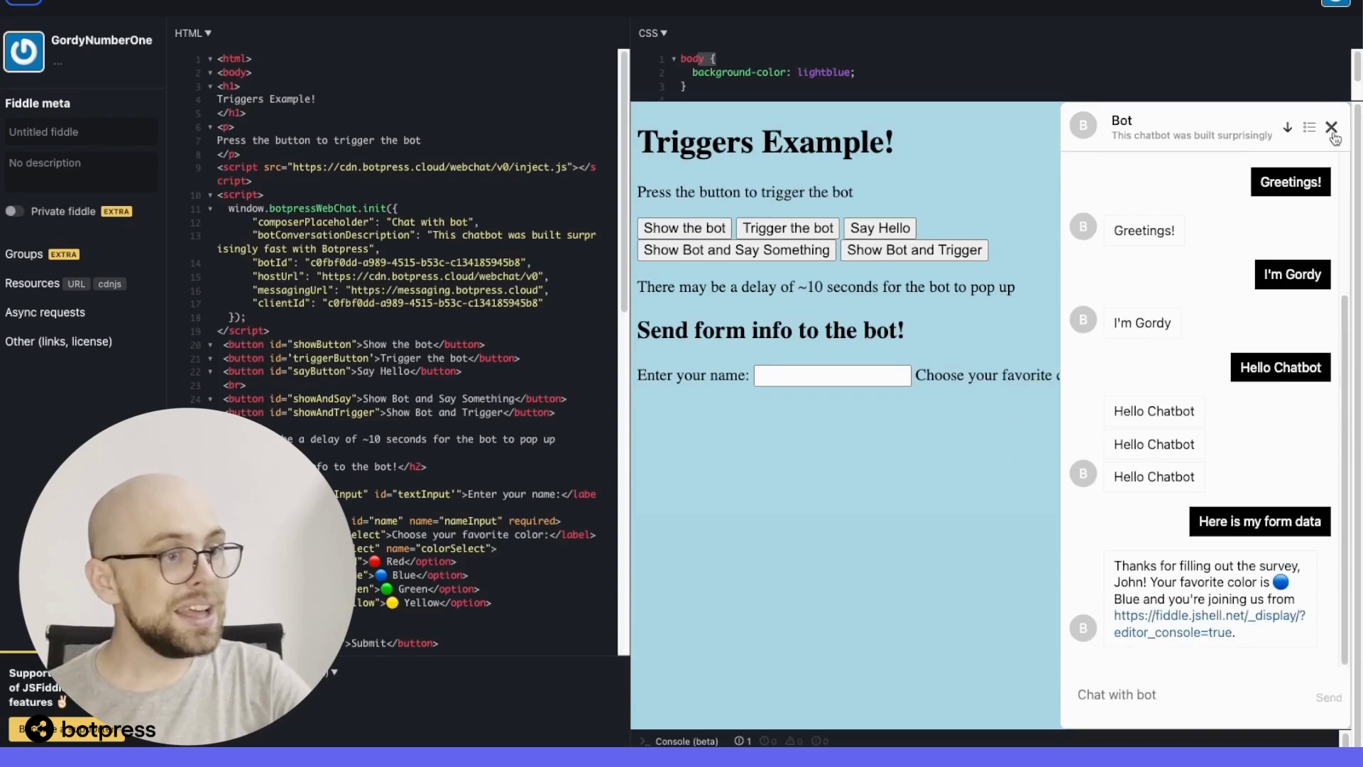
pyautogui.click(1331, 127)
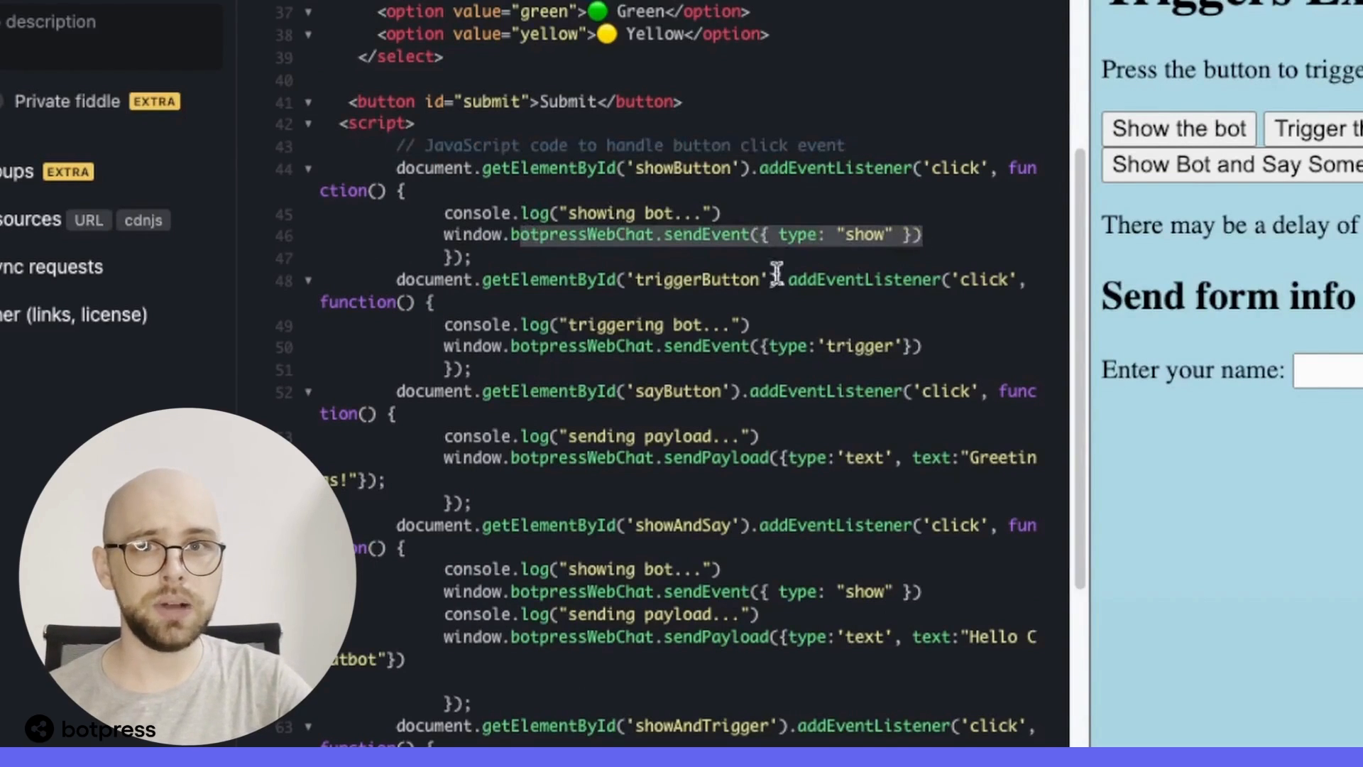
pyautogui.moveTo(1205, 129)
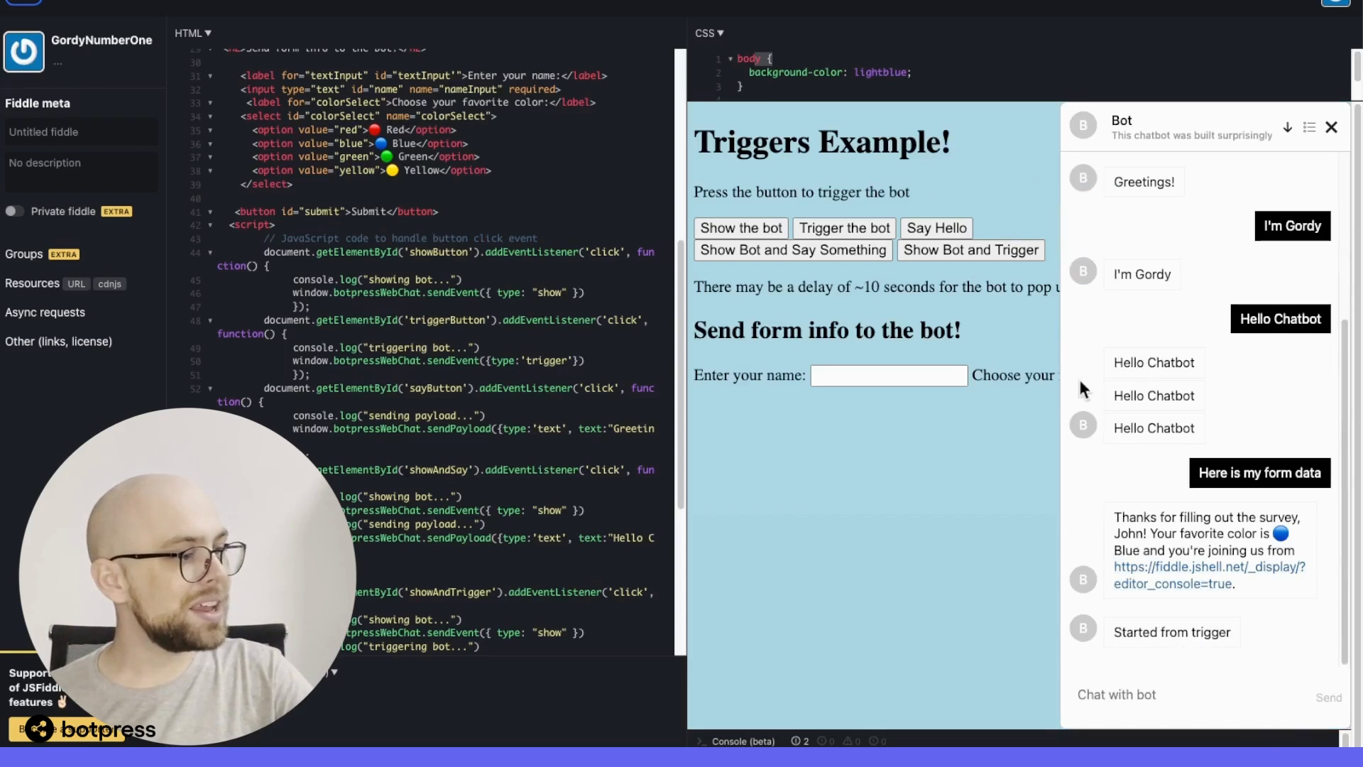
pyautogui.moveTo(1250, 642)
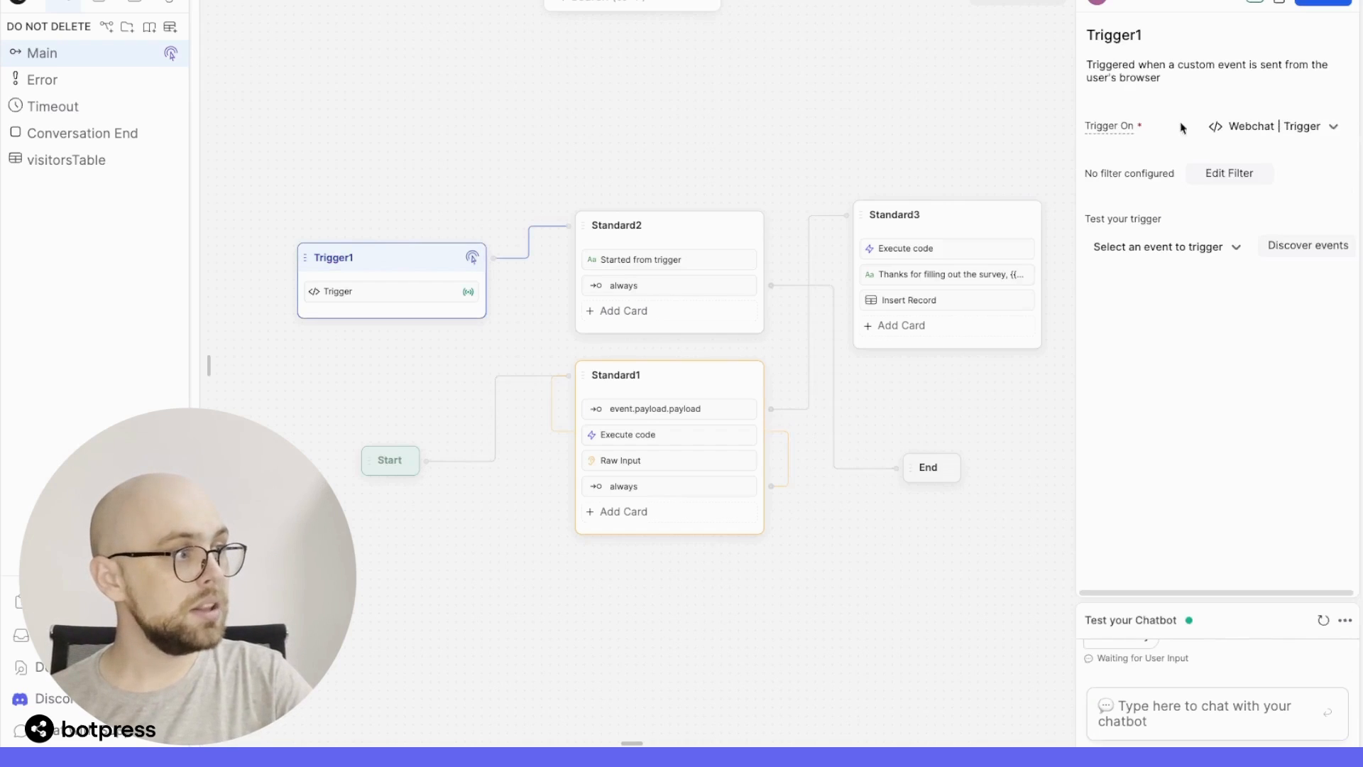
# Keep Trigger1 on Webchat | Trigger and browse its recently received trigger events
pyautogui.click(1272, 126)
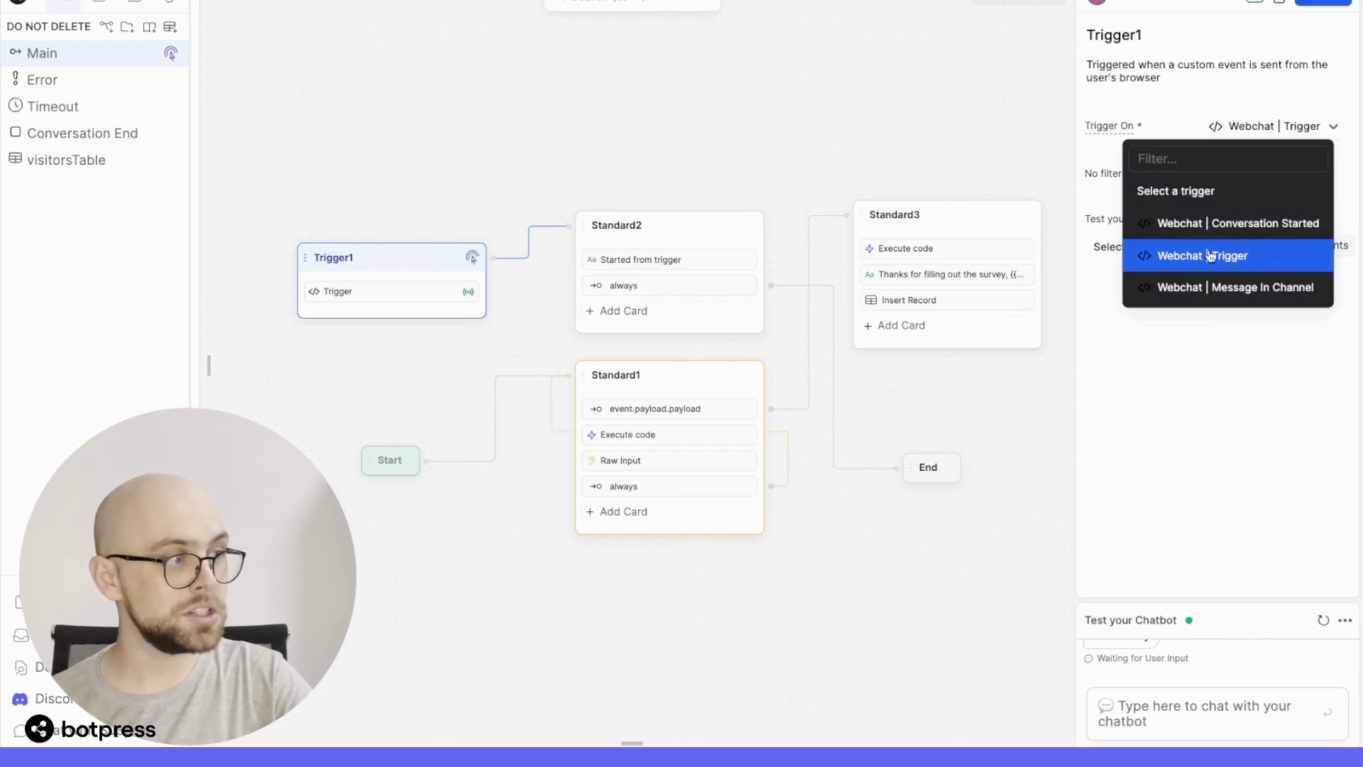
pyautogui.moveTo(1235, 223)
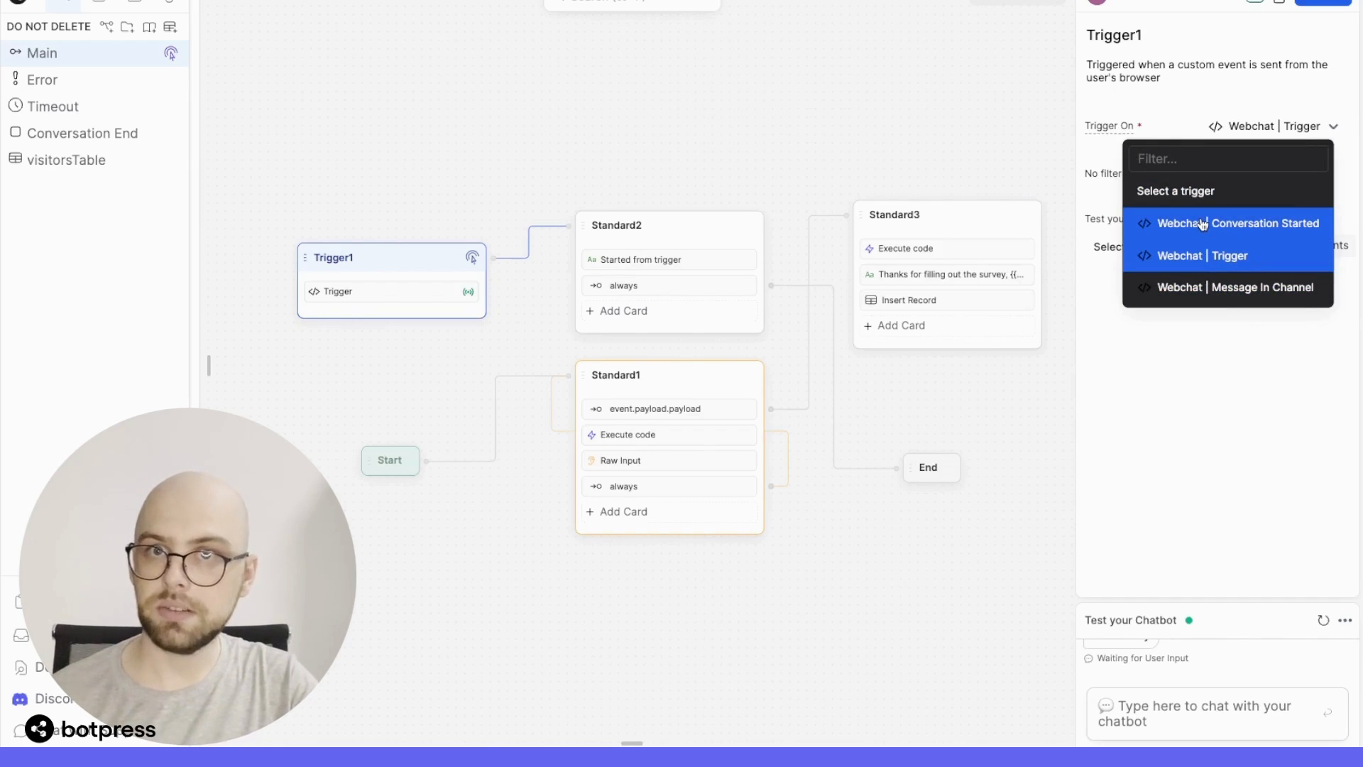
pyautogui.click(1202, 255)
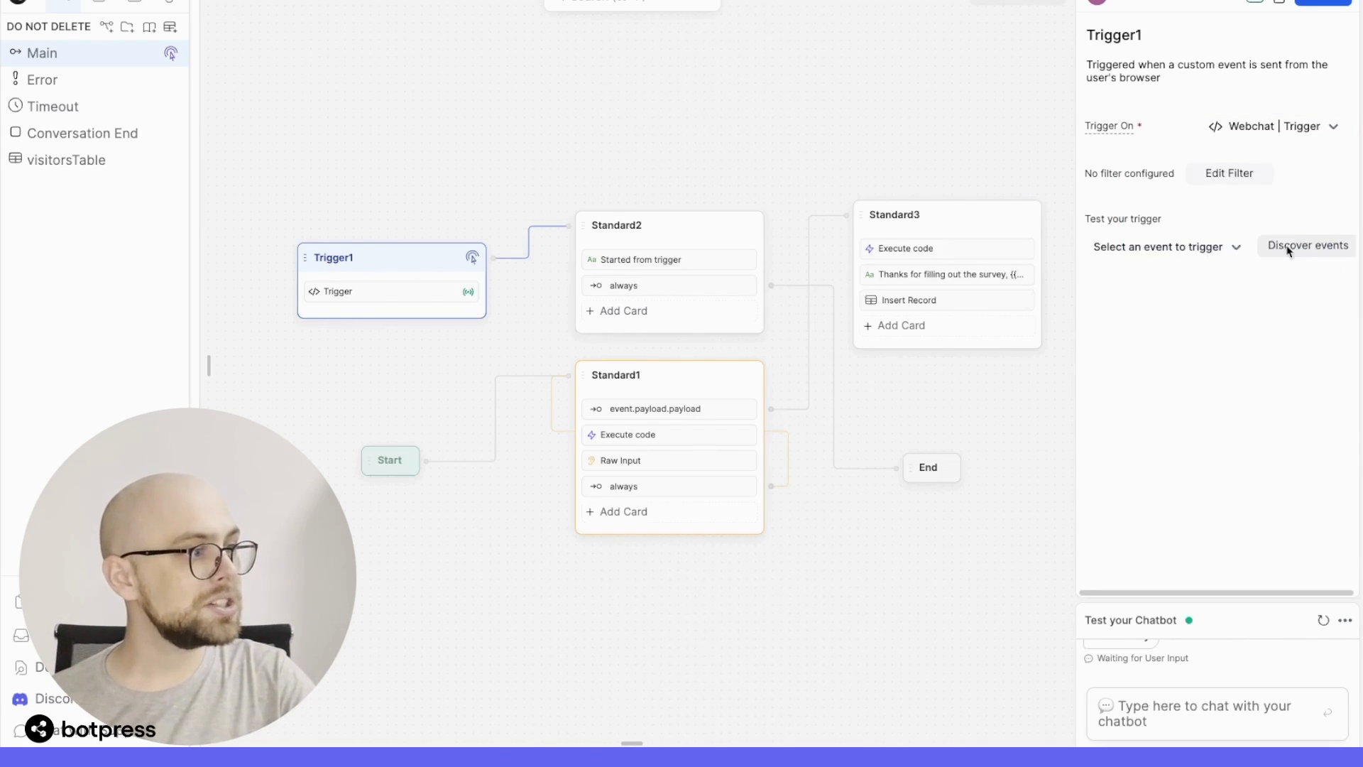
pyautogui.click(1308, 245)
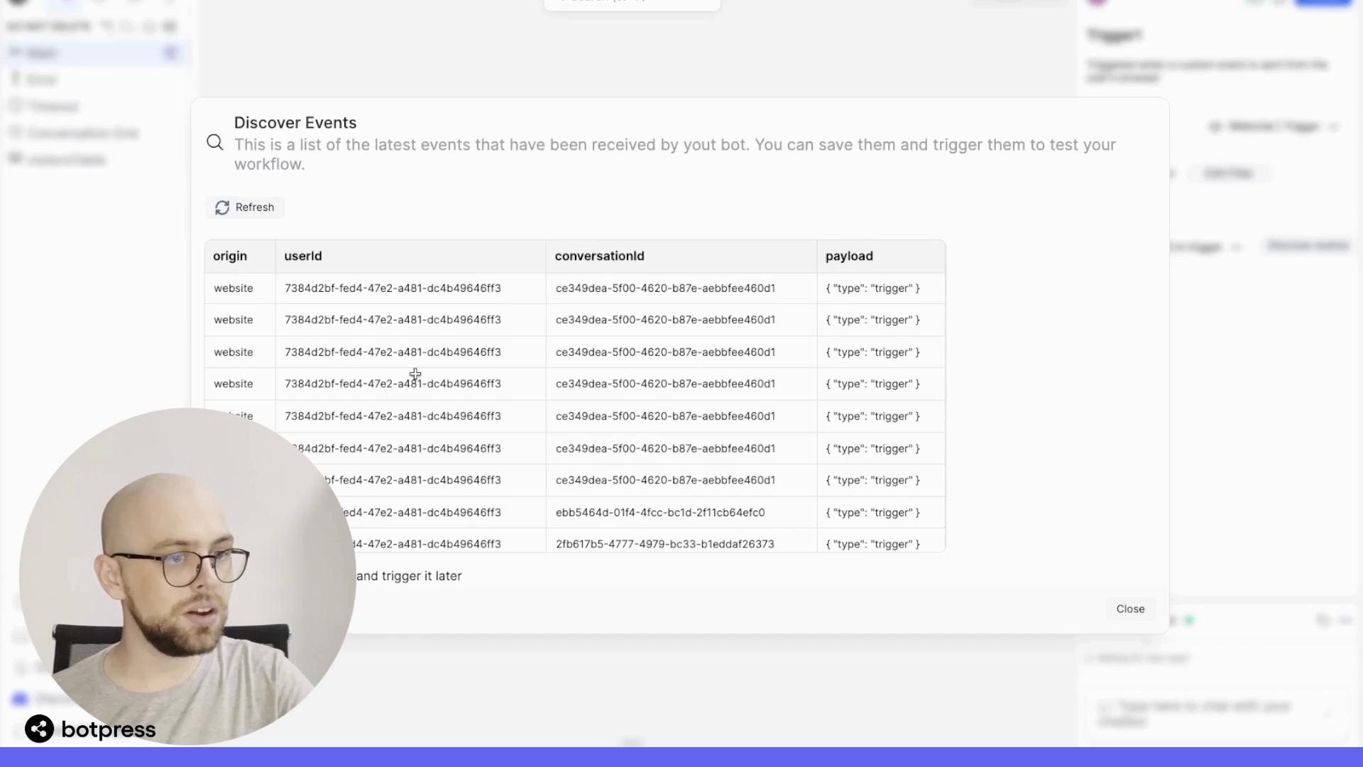
pyautogui.click(244, 207)
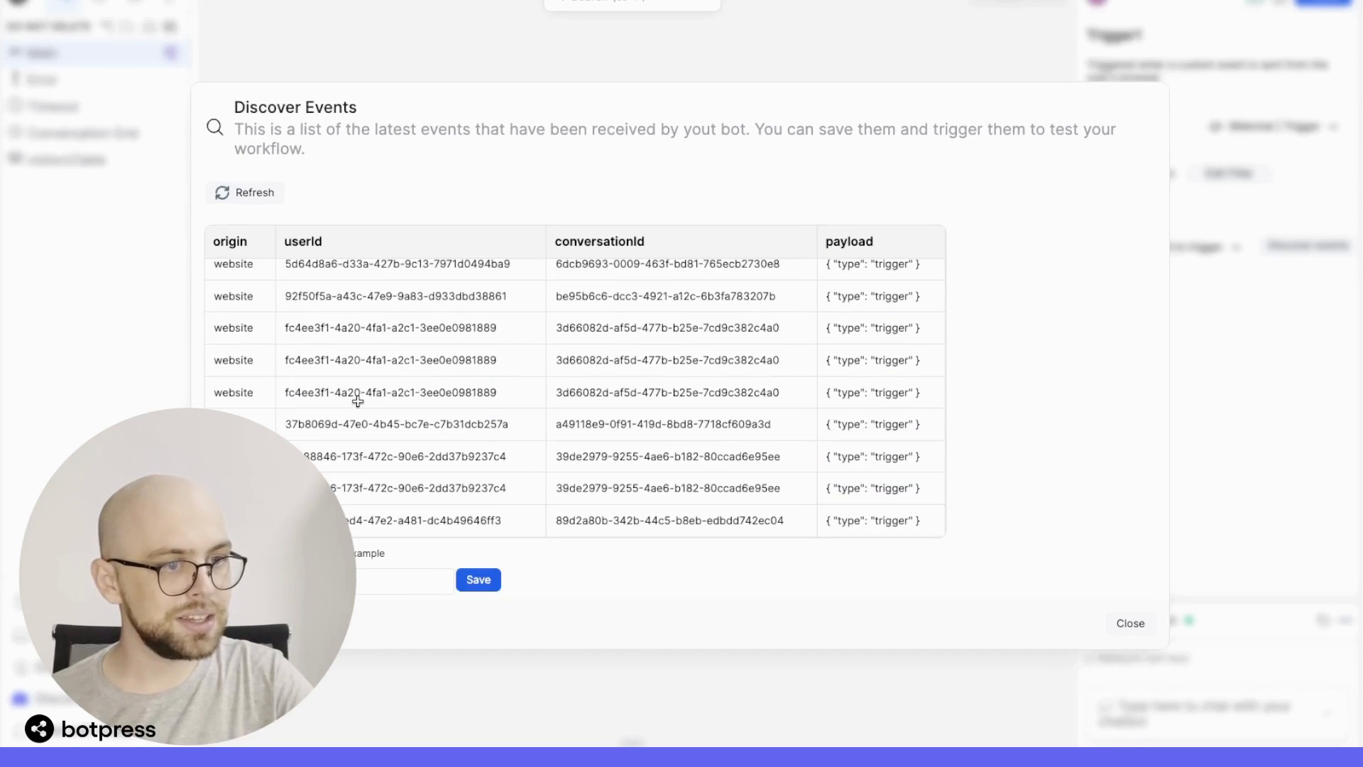
pyautogui.click(404, 456)
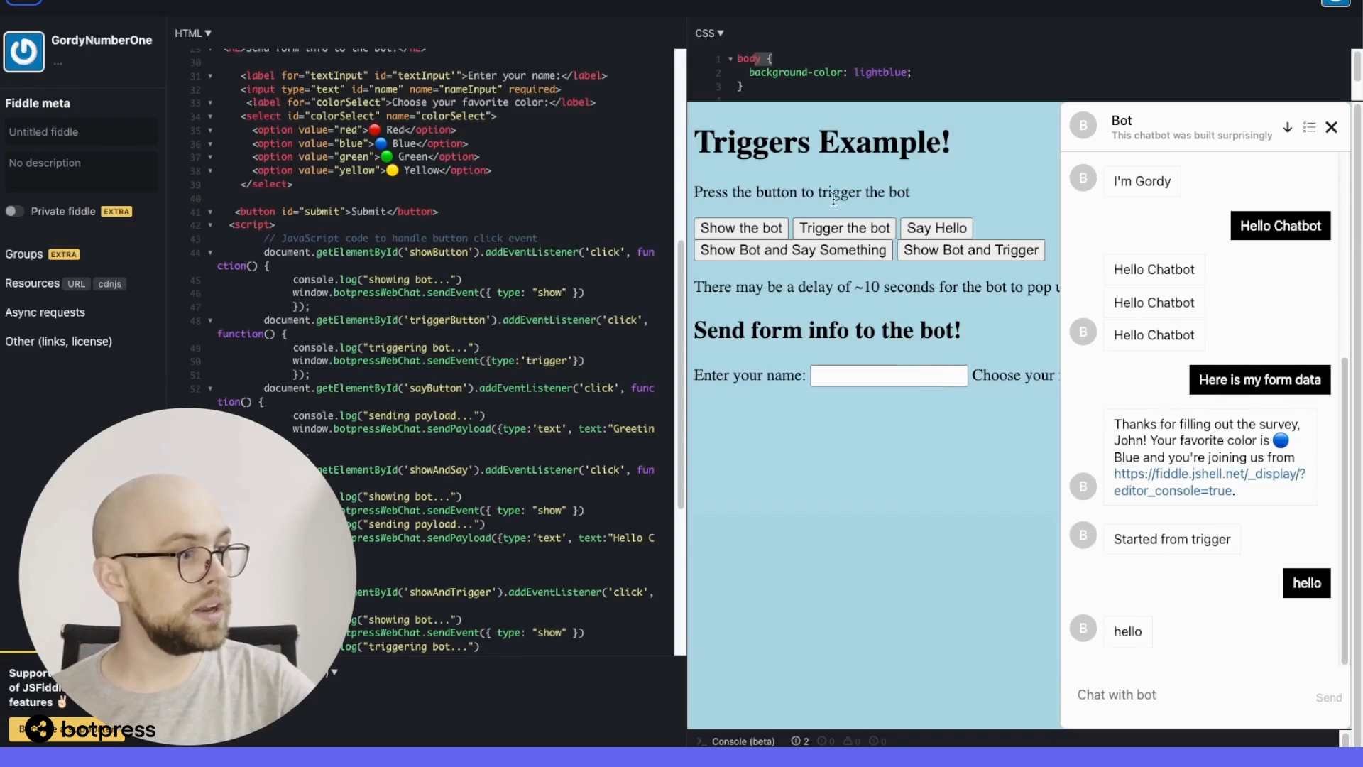
# Exchange 'hello' with the bot, then focus the Say Hello payload code
pyautogui.click(843, 228)
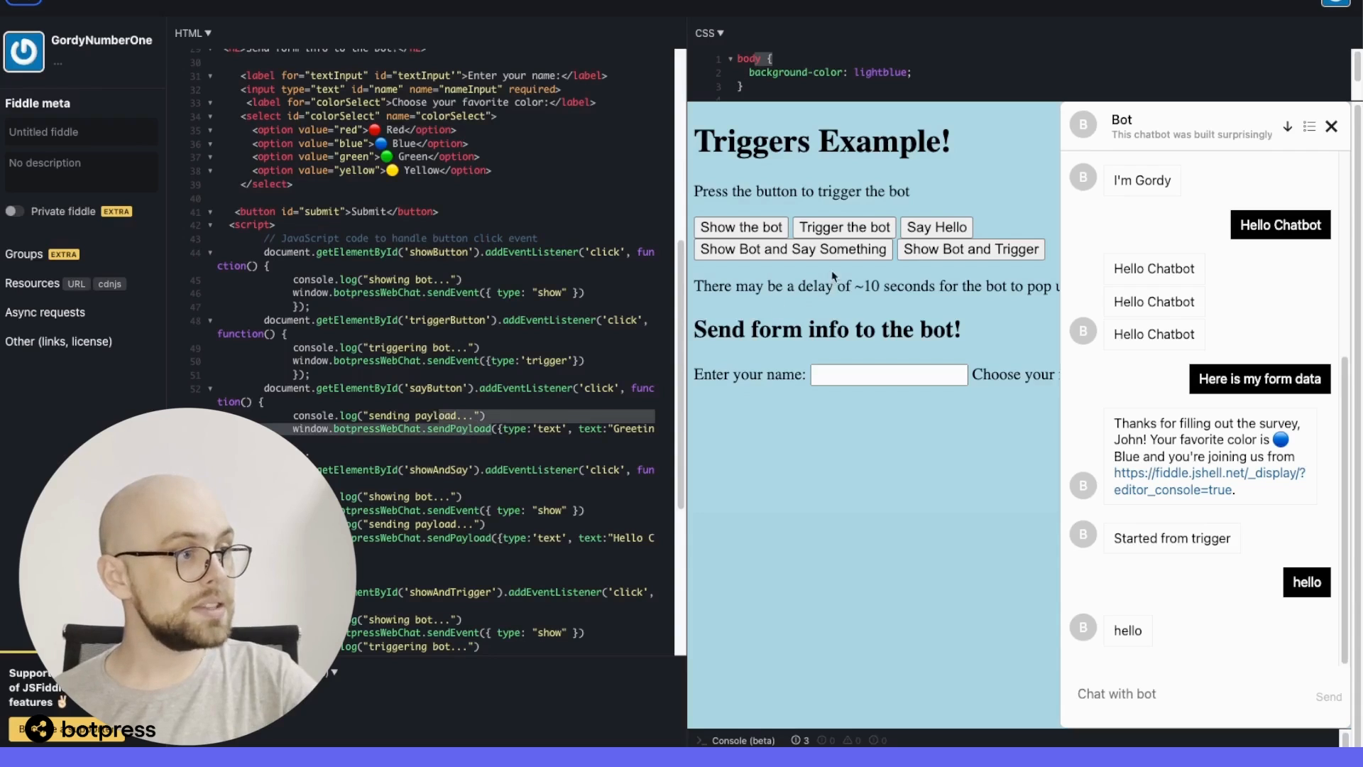
pyautogui.click(936, 228)
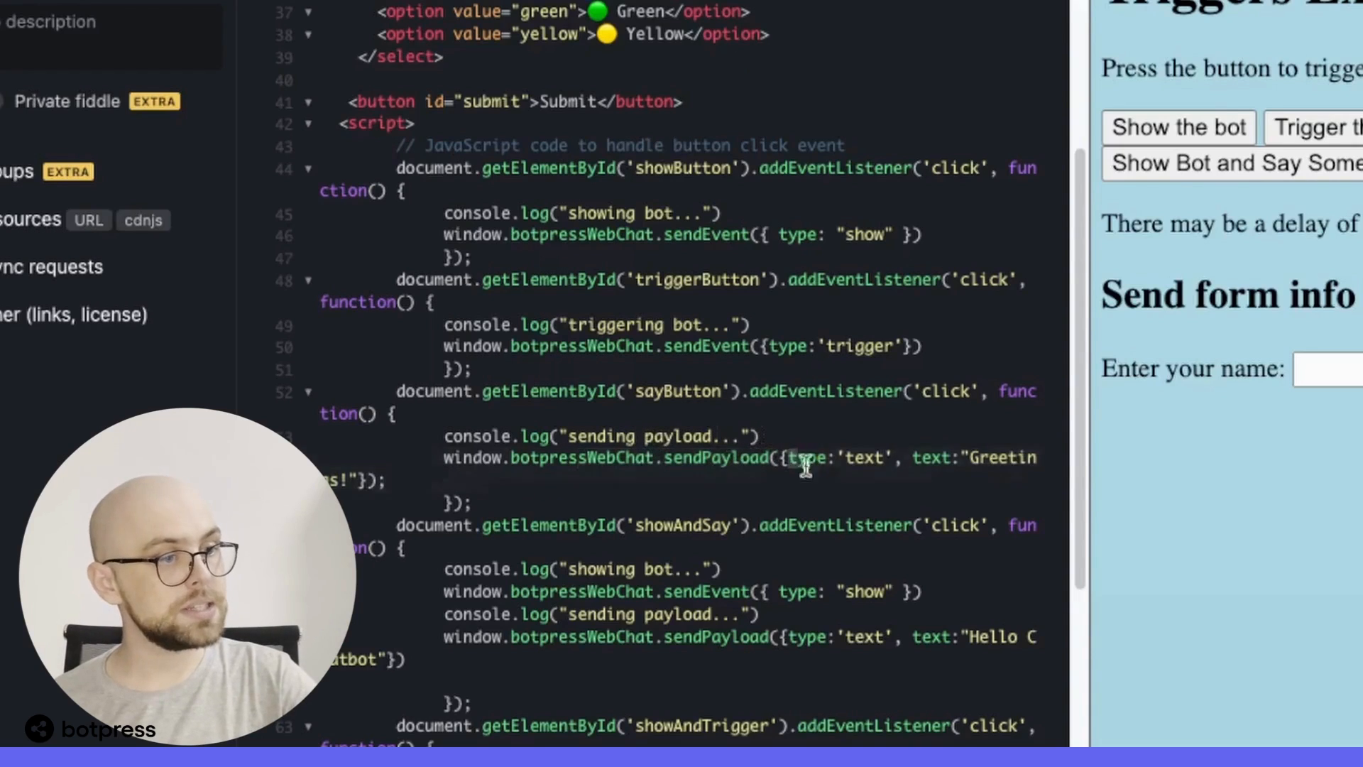
pyautogui.moveTo(957, 458)
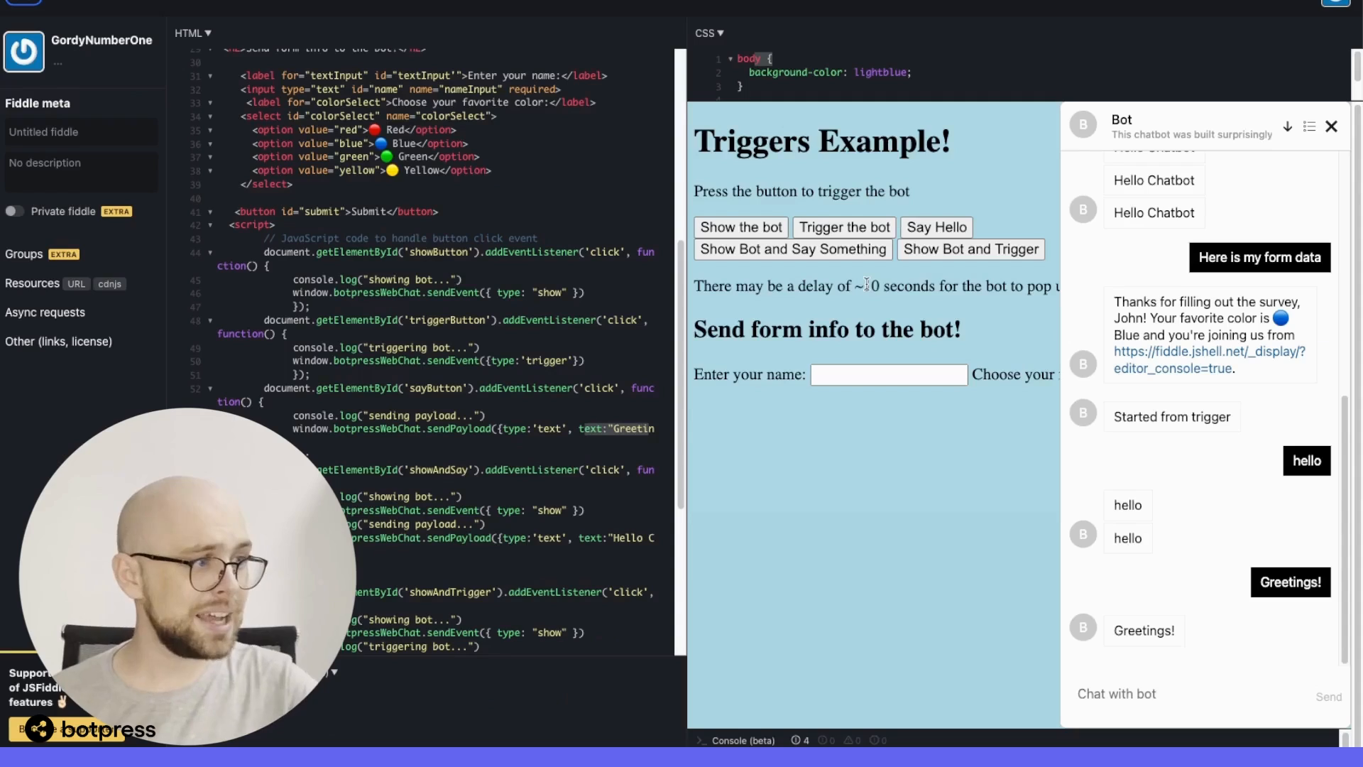
pyautogui.click(1331, 126)
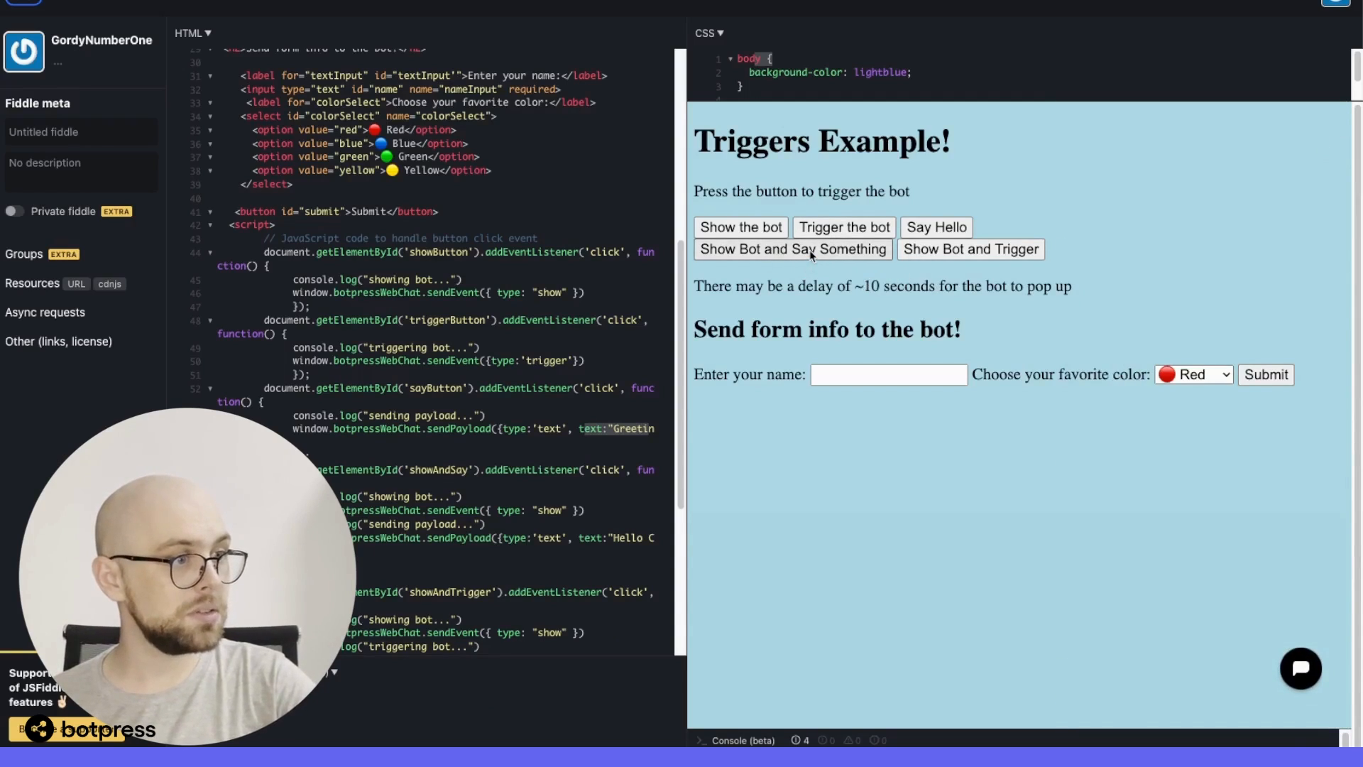
pyautogui.click(1301, 668)
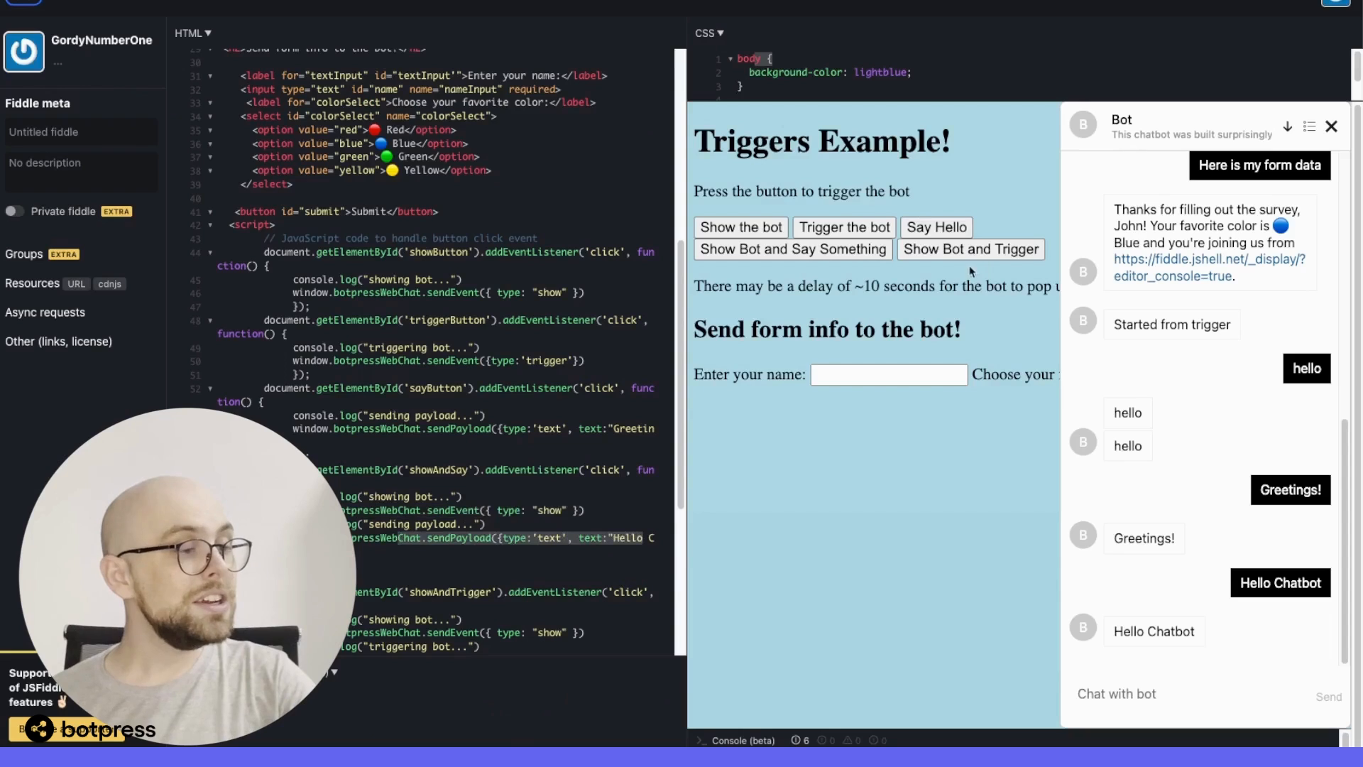
pyautogui.click(1332, 126)
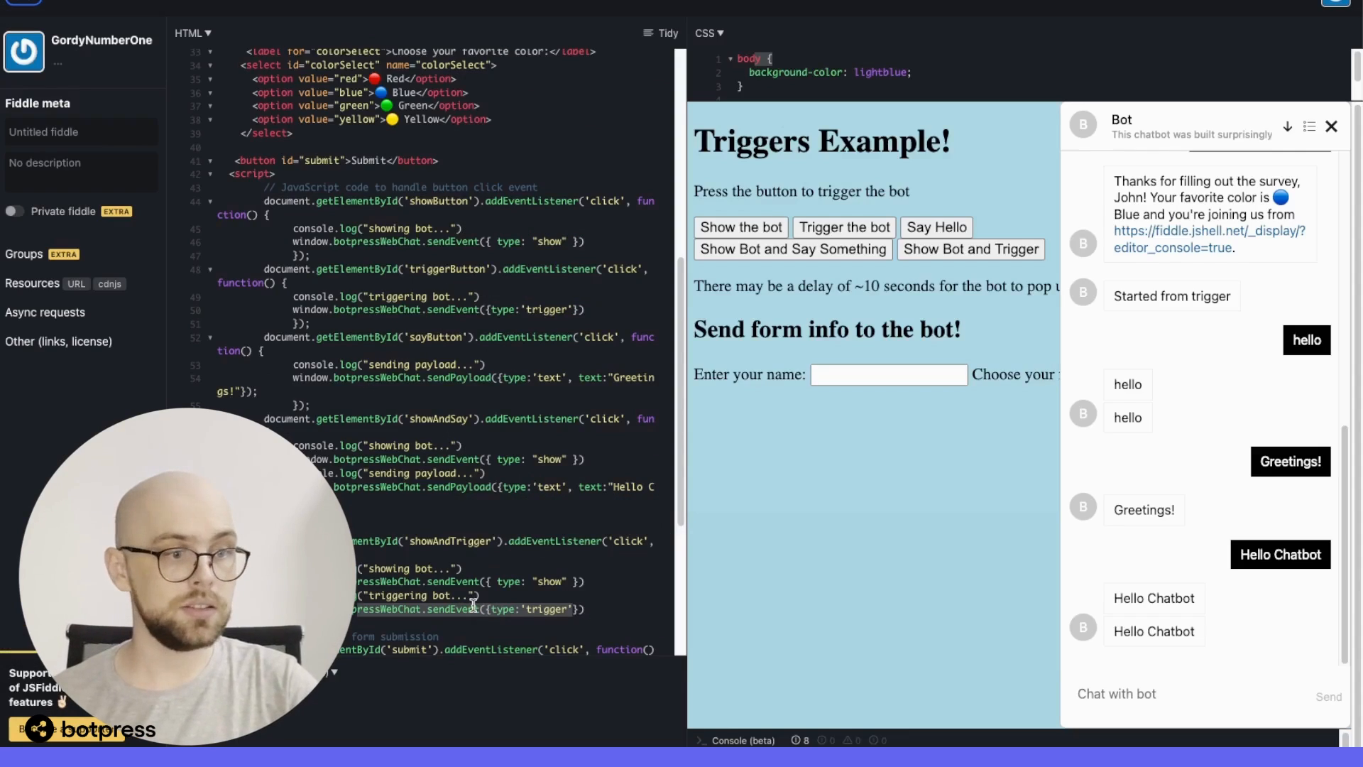
pyautogui.moveTo(447, 582)
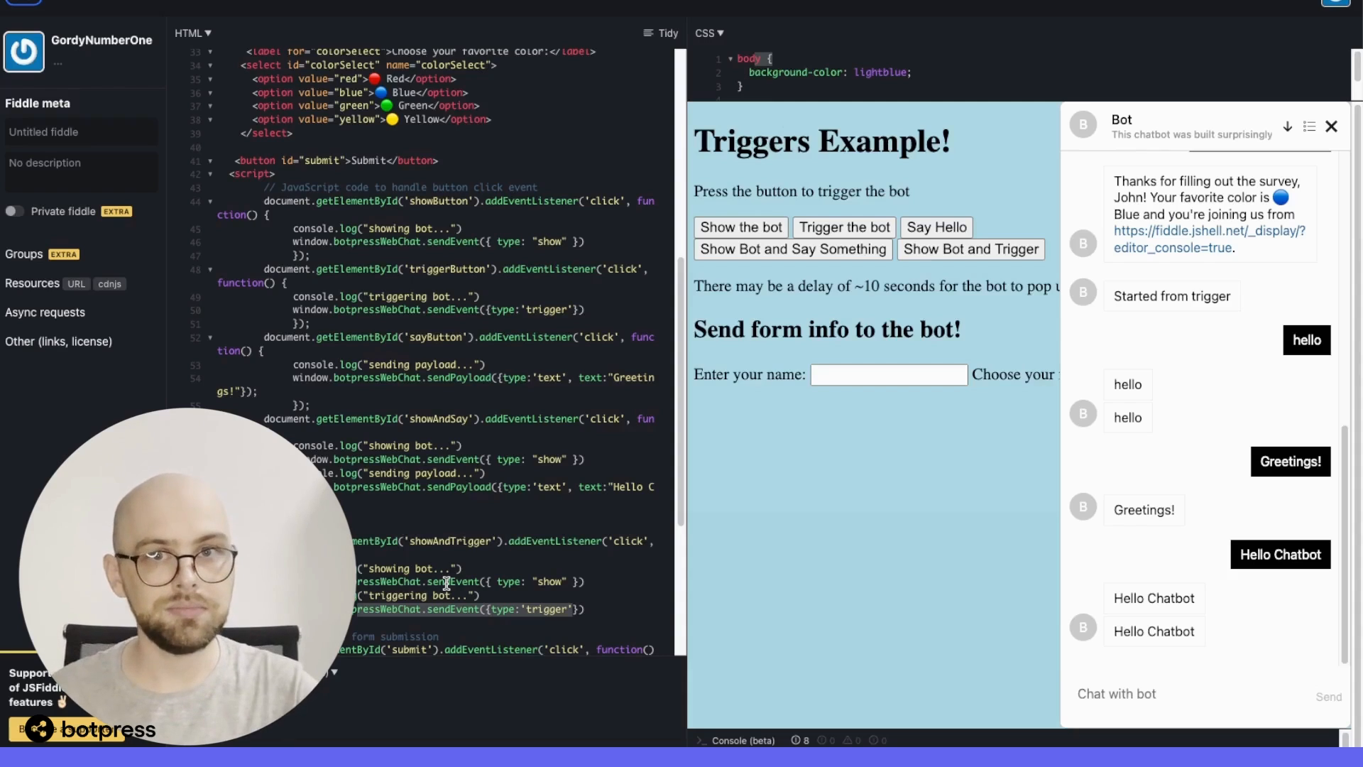
pyautogui.scroll(-3)
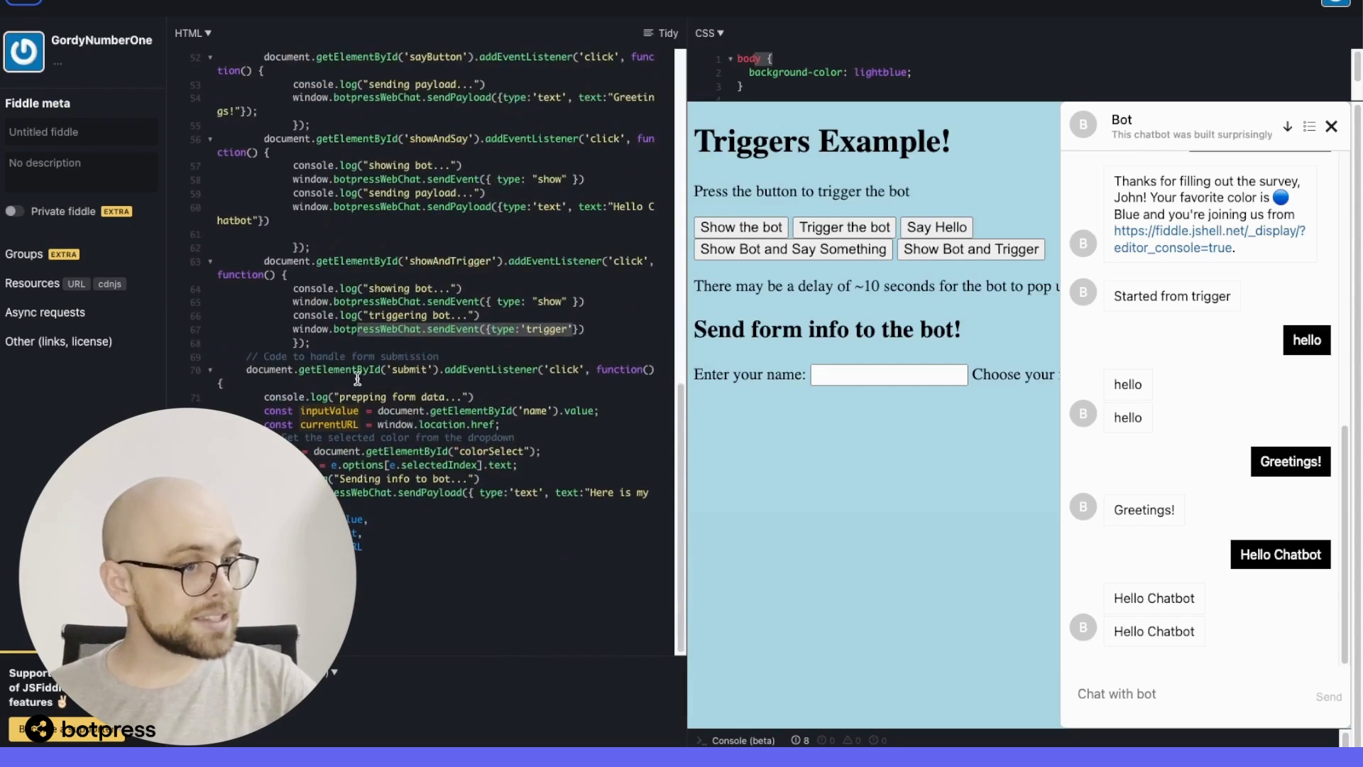
# Close the webchat, fill the form with name Mary and colour Red, and highlight the show-bot code
pyautogui.click(1332, 127)
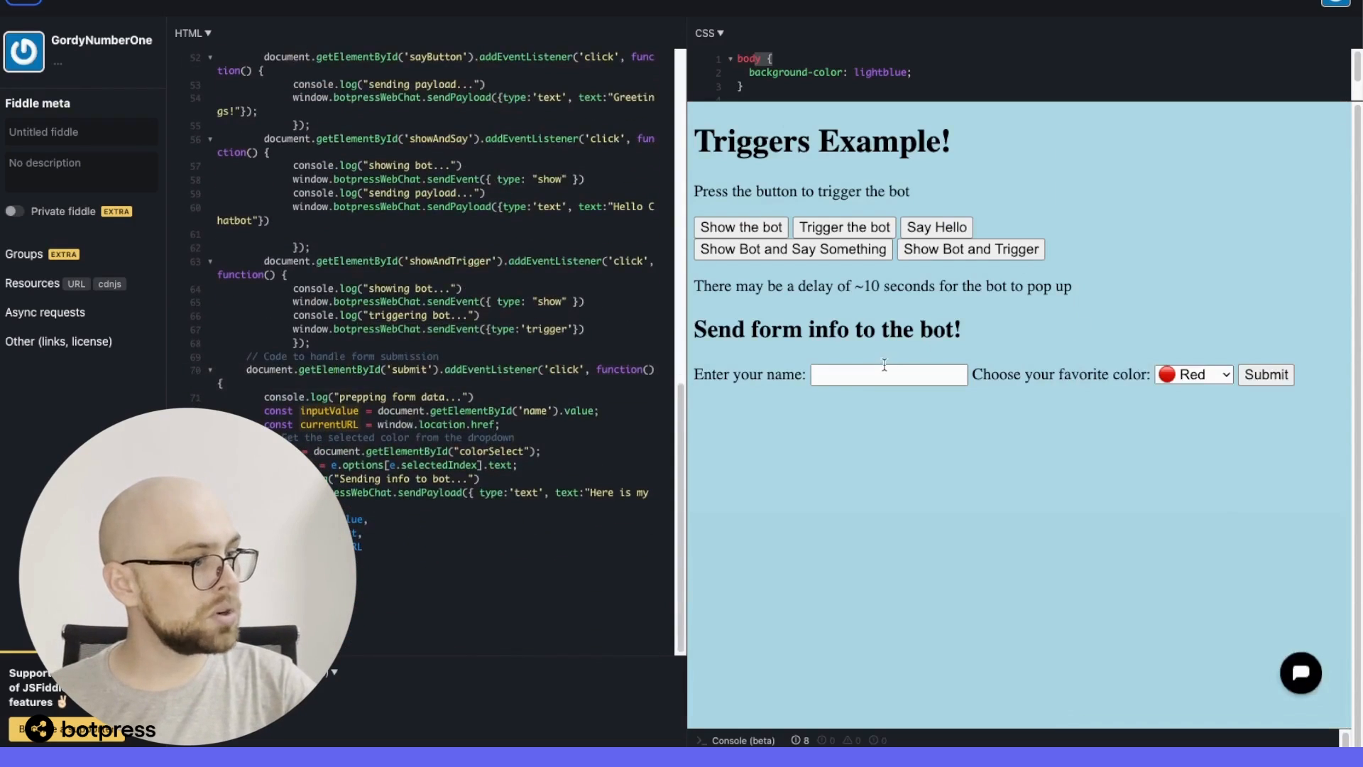
pyautogui.click(878, 375)
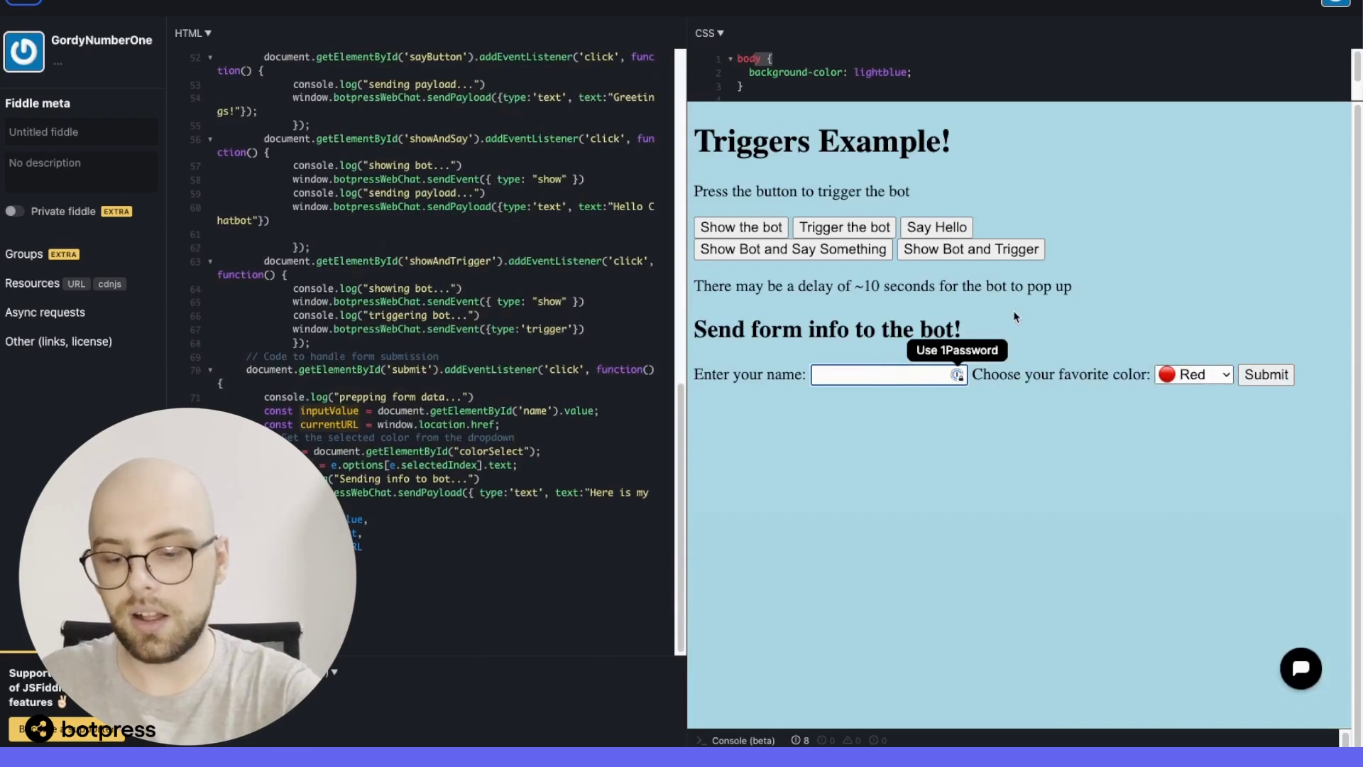
pyautogui.write('Mary')
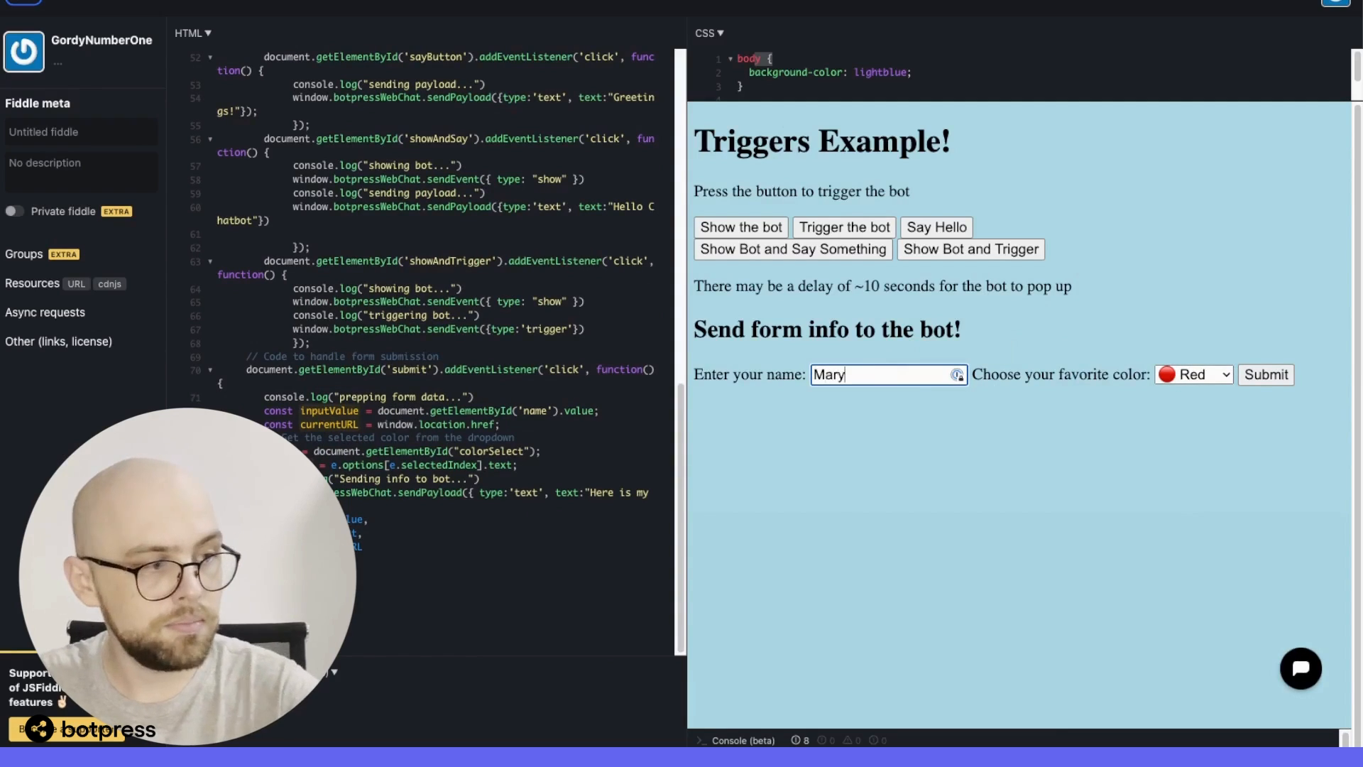
pyautogui.click(1194, 374)
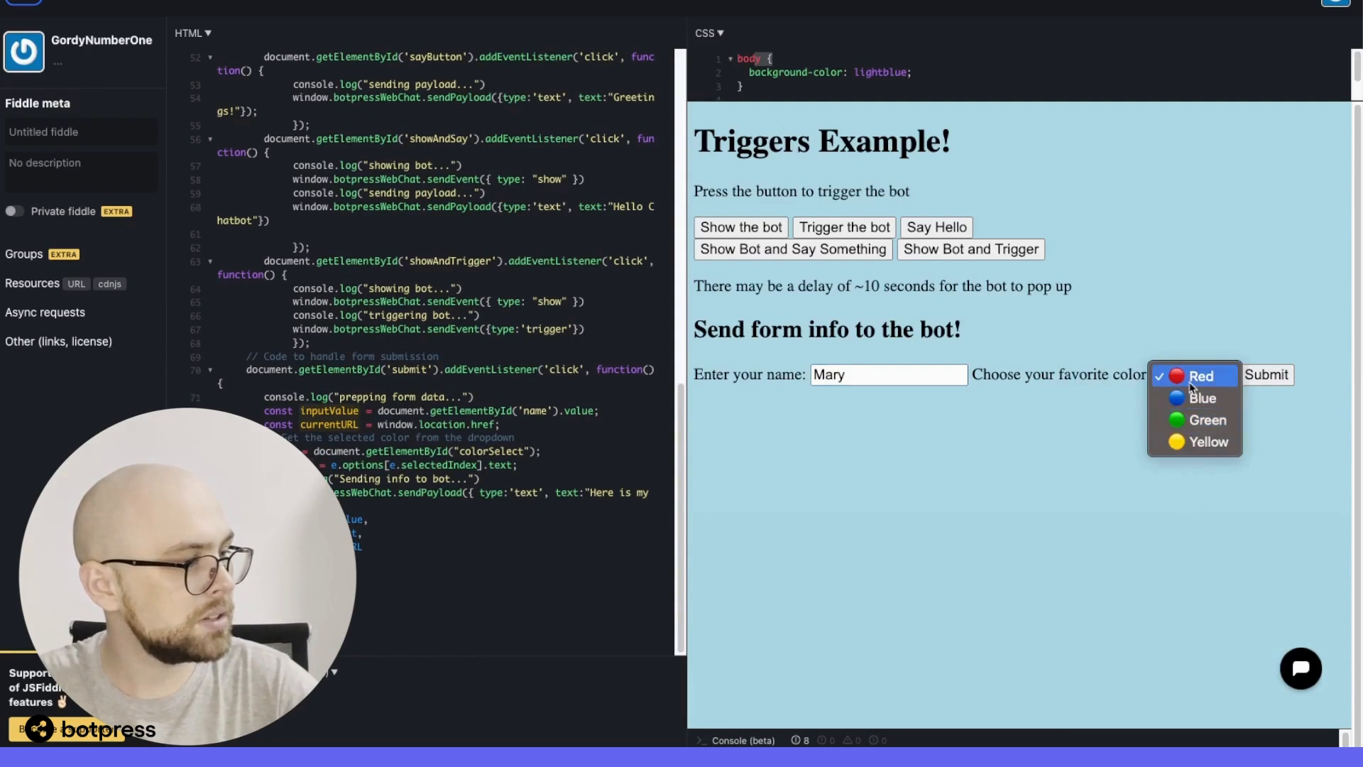
pyautogui.click(1194, 375)
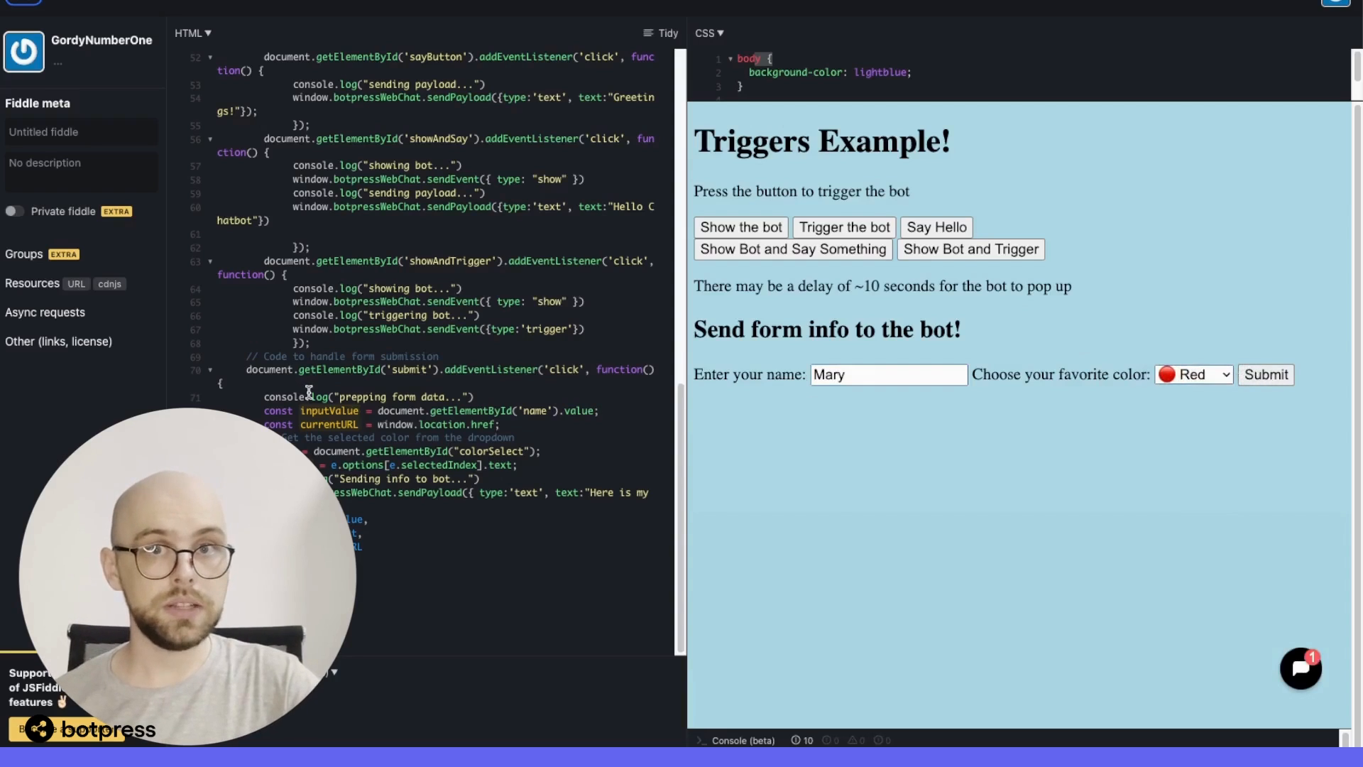
pyautogui.moveTo(295, 288); pyautogui.dragTo(452, 315)
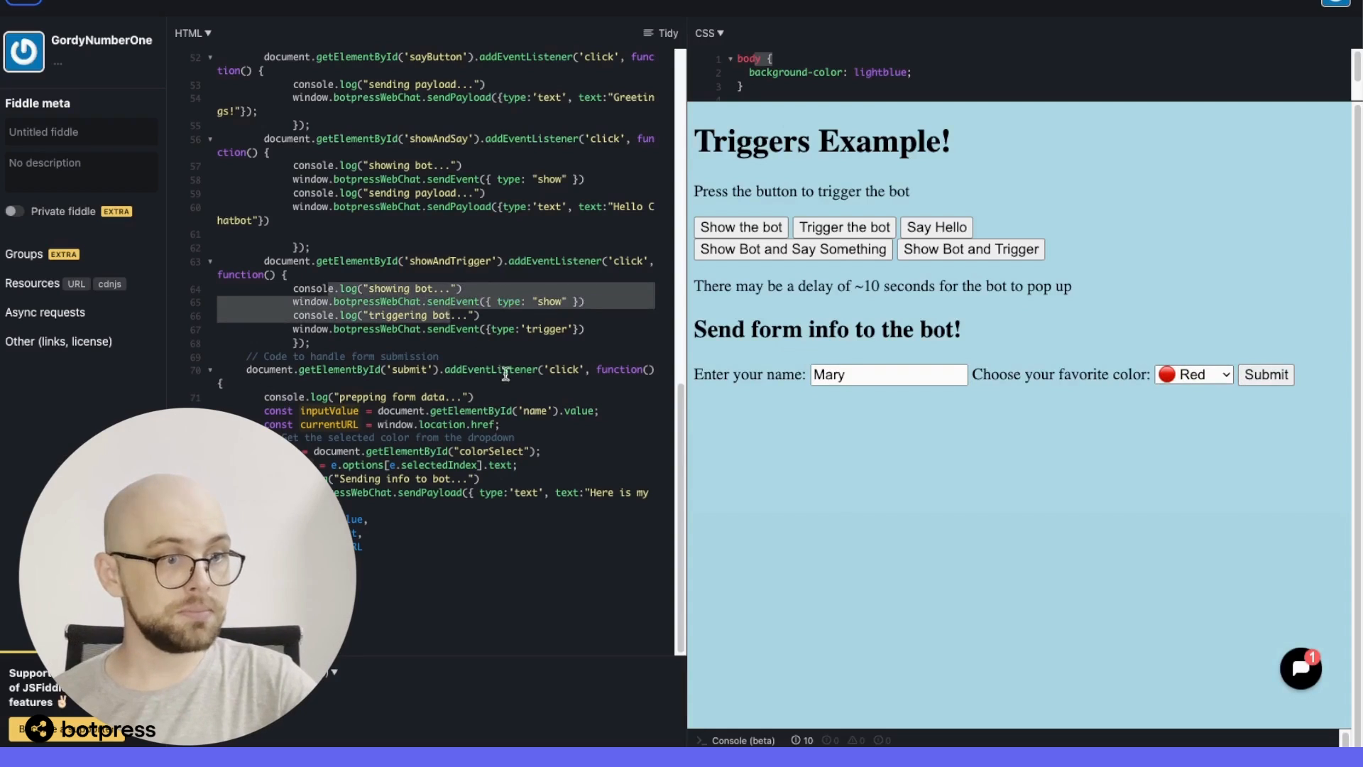
pyautogui.click(1300, 668)
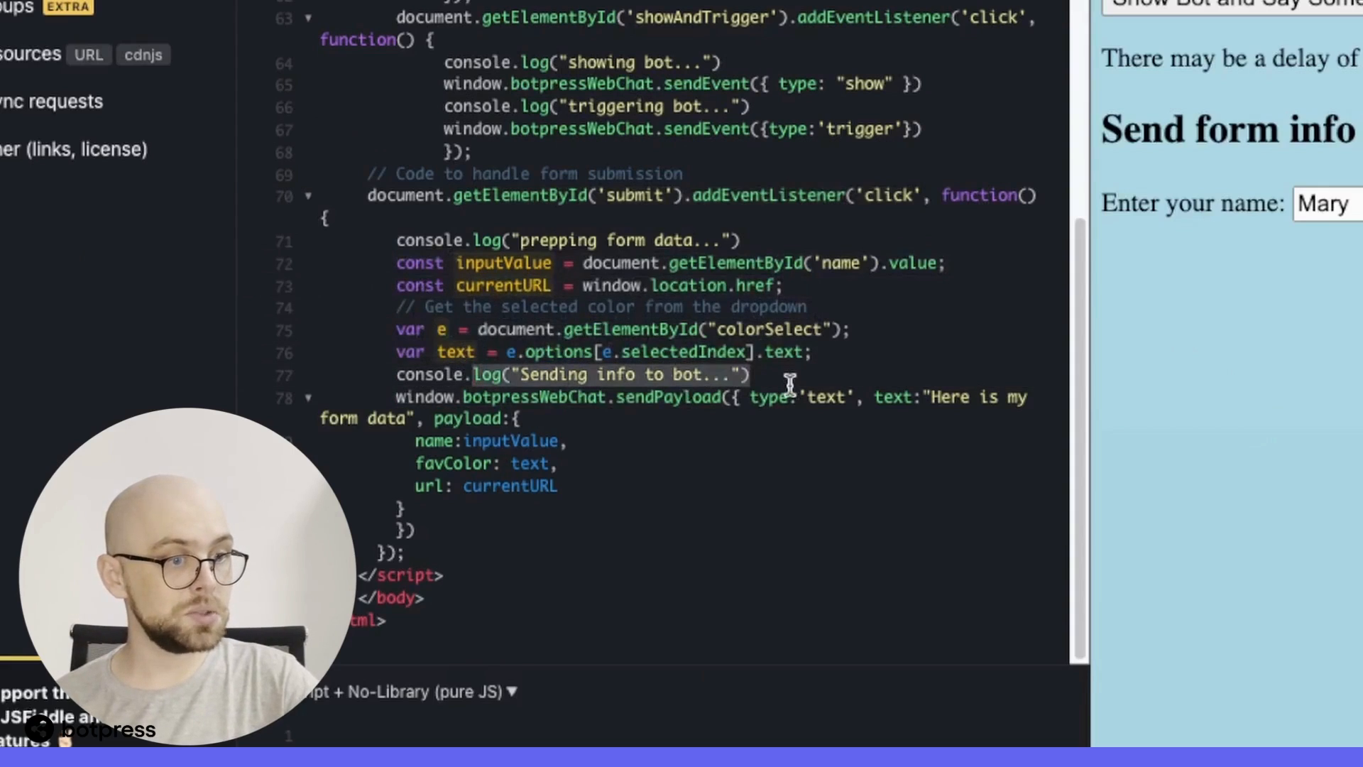
pyautogui.moveTo(784, 317)
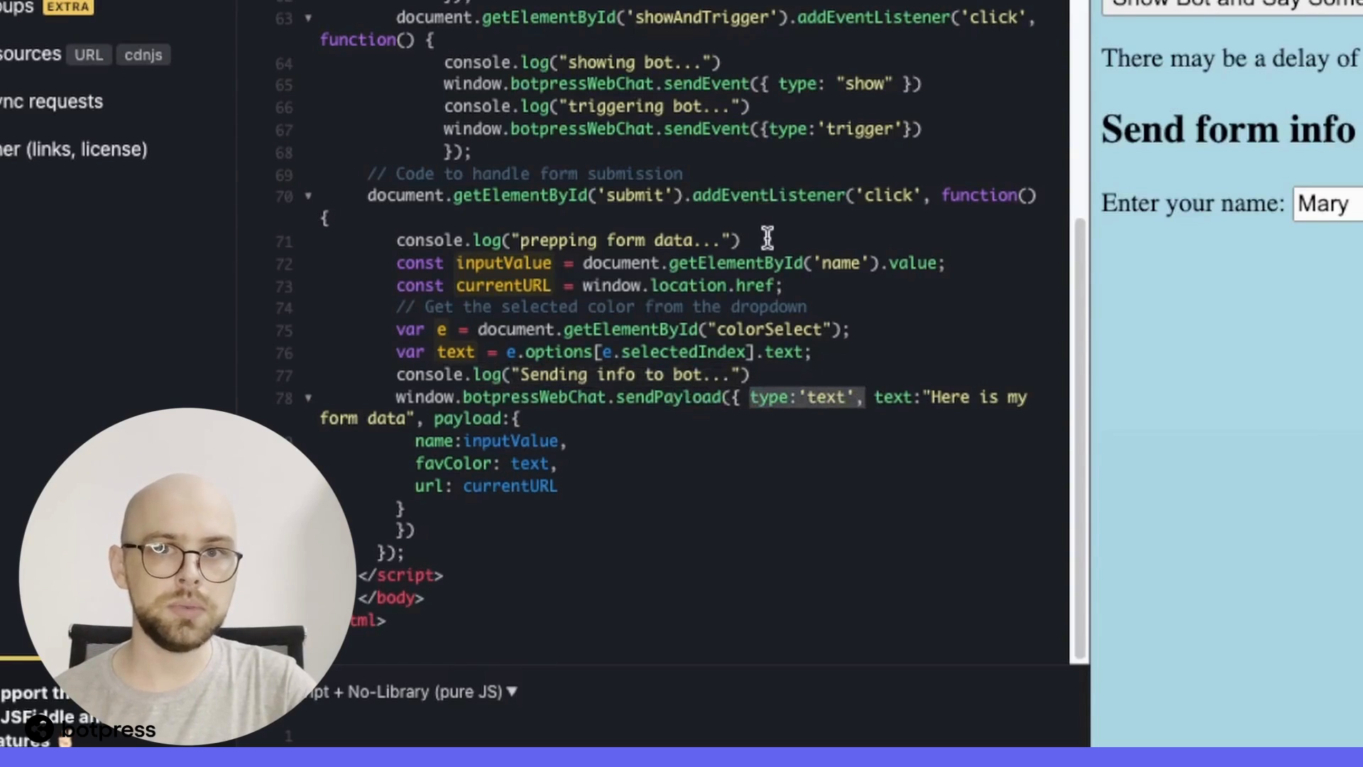
pyautogui.moveTo(426, 414)
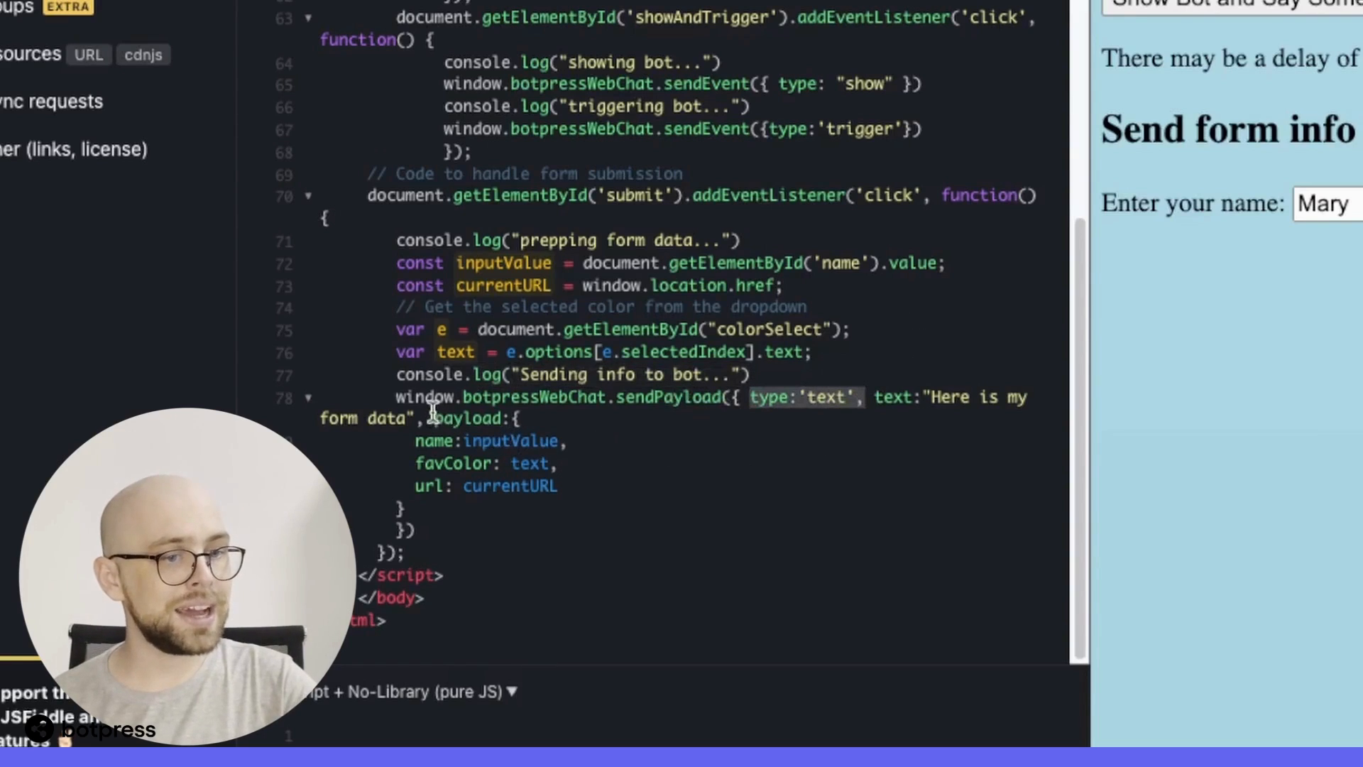
pyautogui.moveTo(426, 417); pyautogui.dragTo(556, 486)
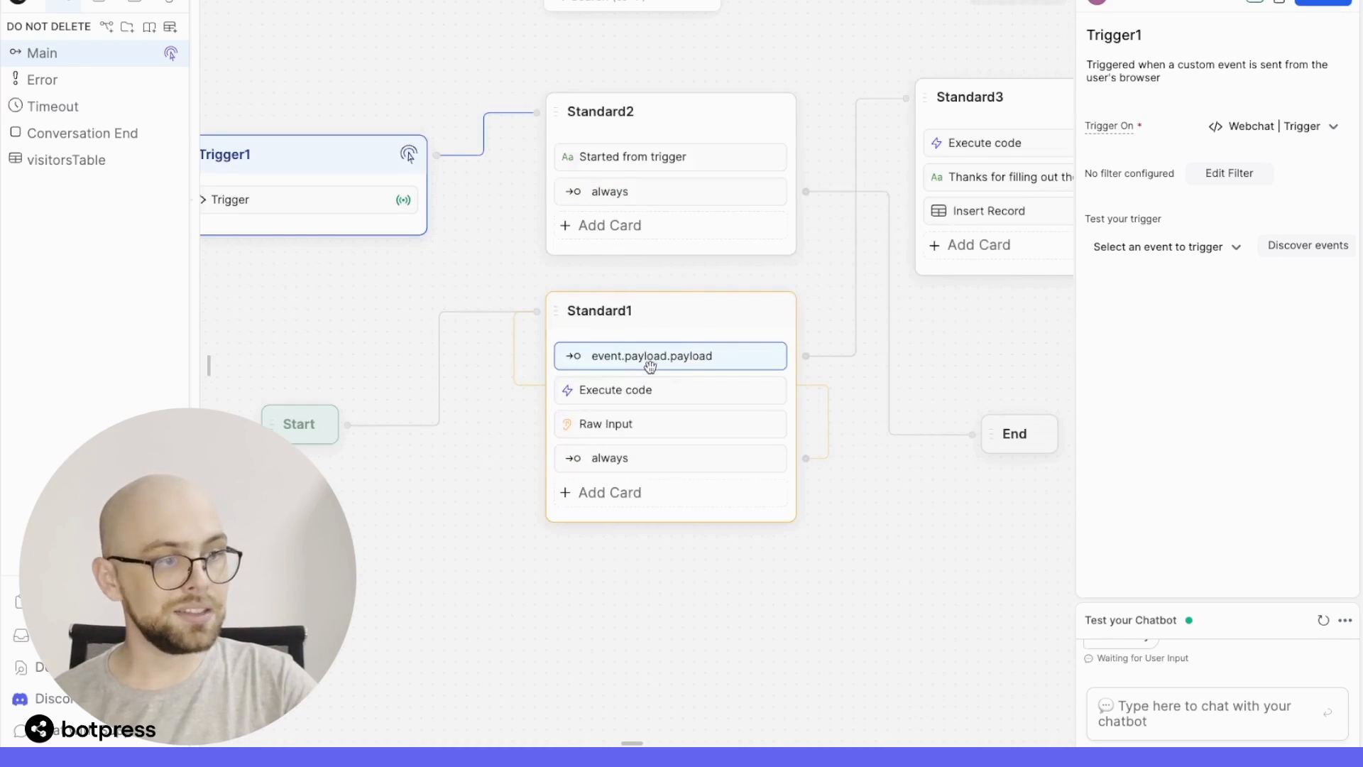
# Review Standard3's event.payload.payload transition, thank-you message and Insert Record card, then open visitorsTable
pyautogui.click(651, 355)
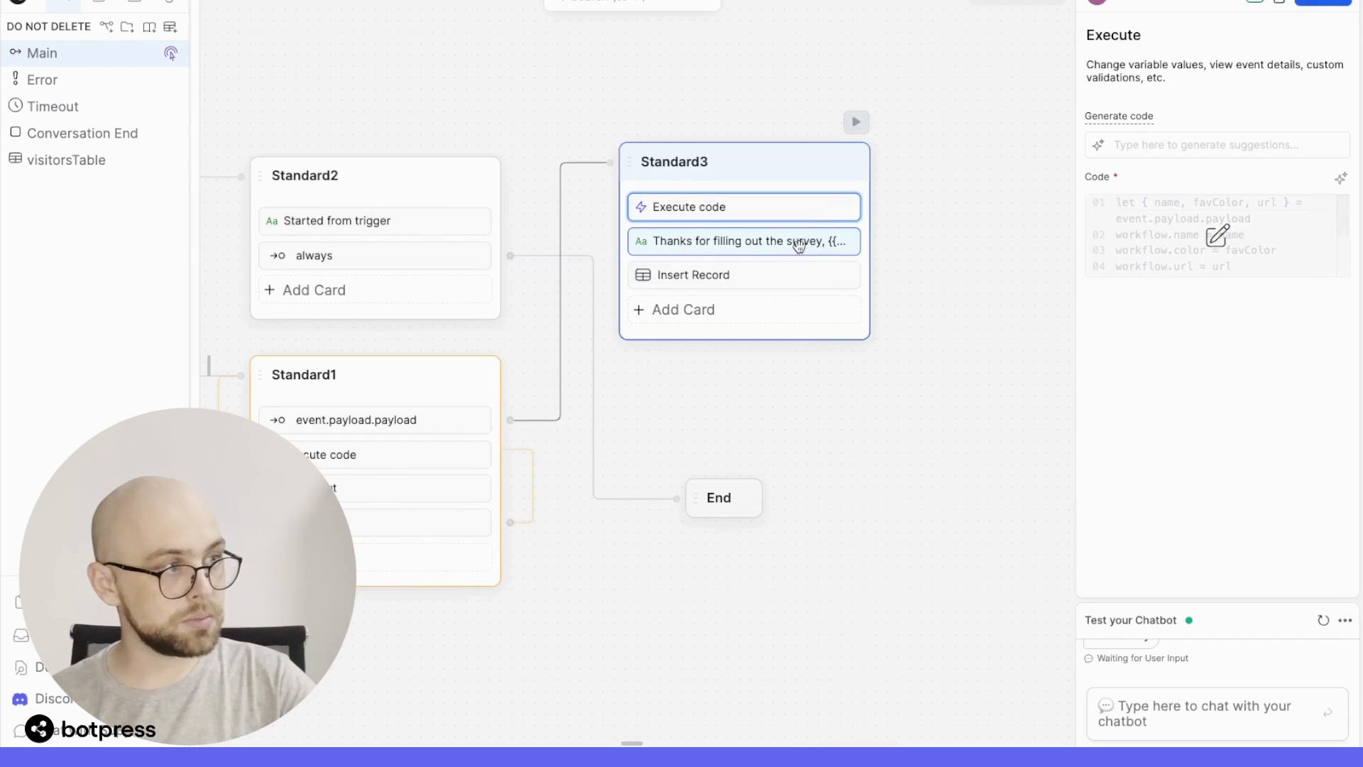
pyautogui.click(743, 241)
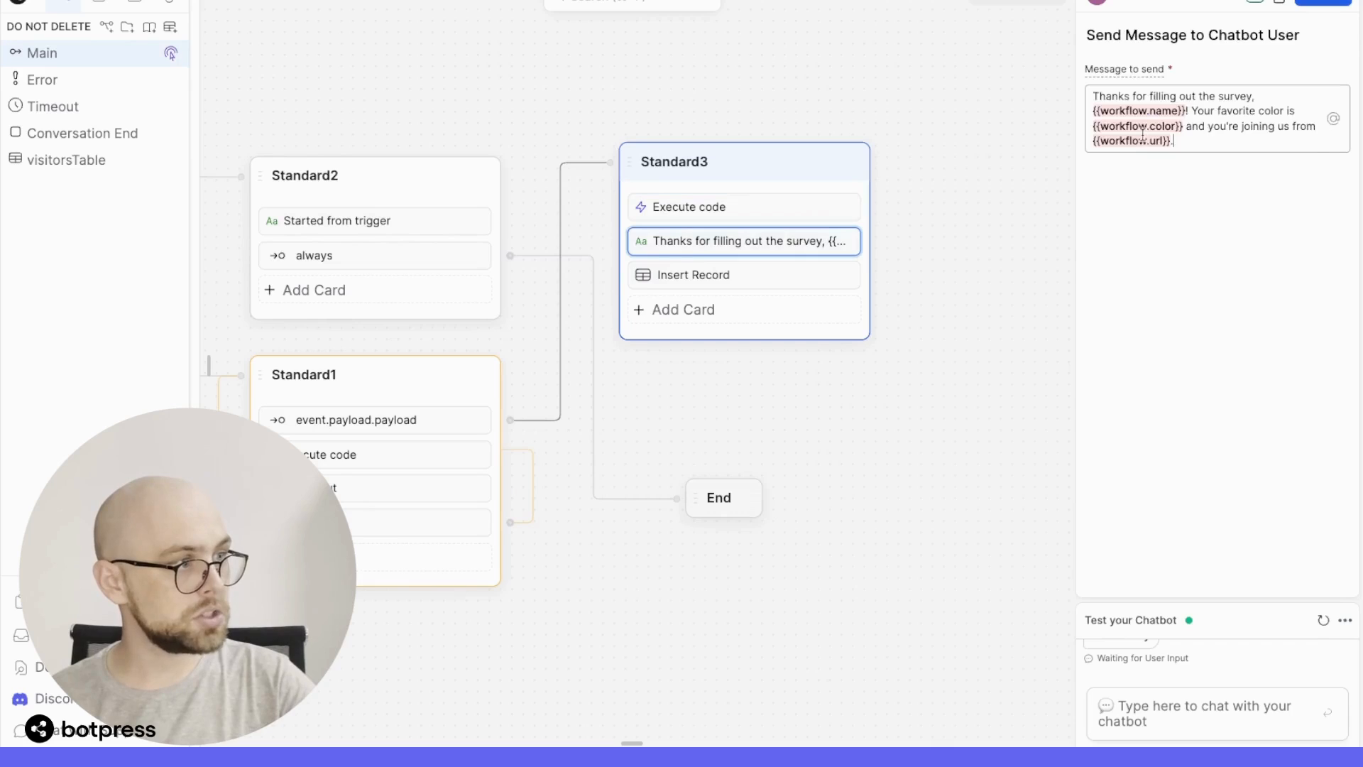
pyautogui.click(693, 275)
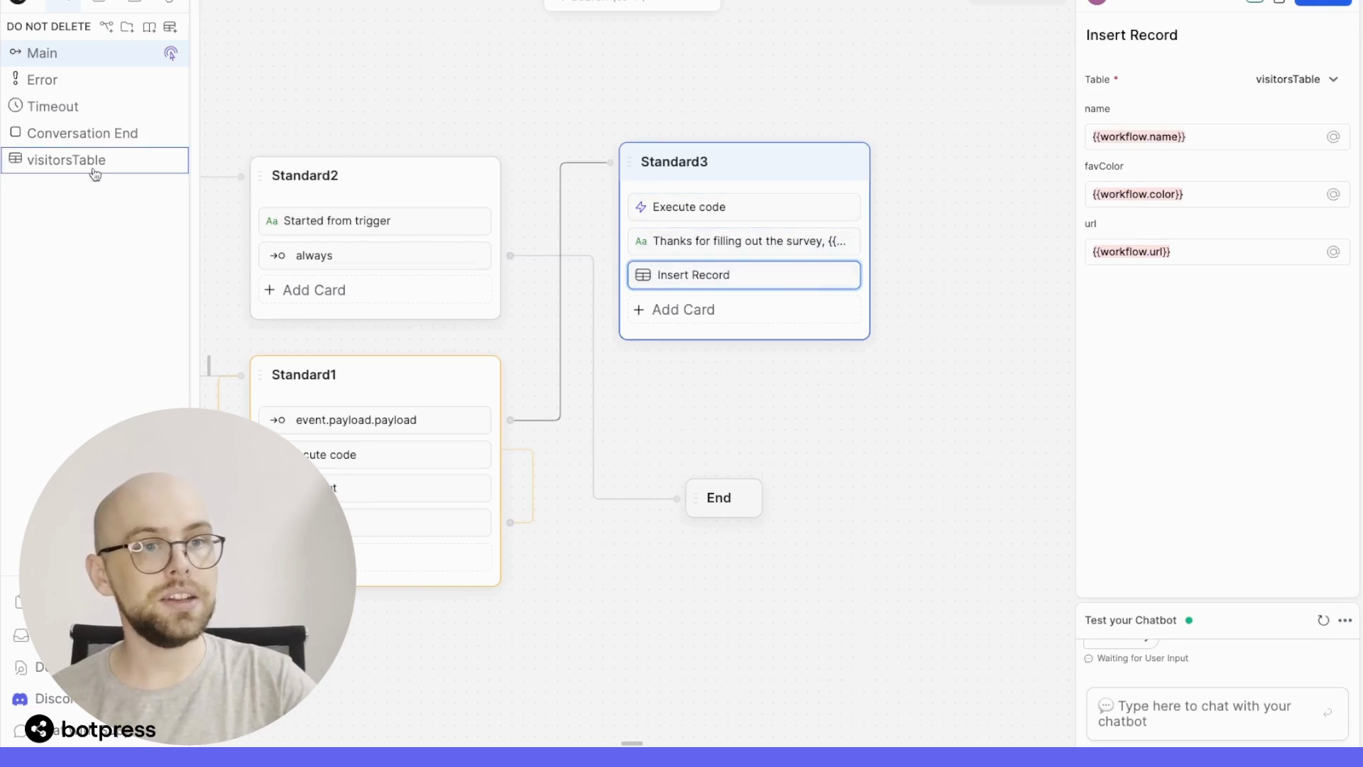
pyautogui.click(67, 159)
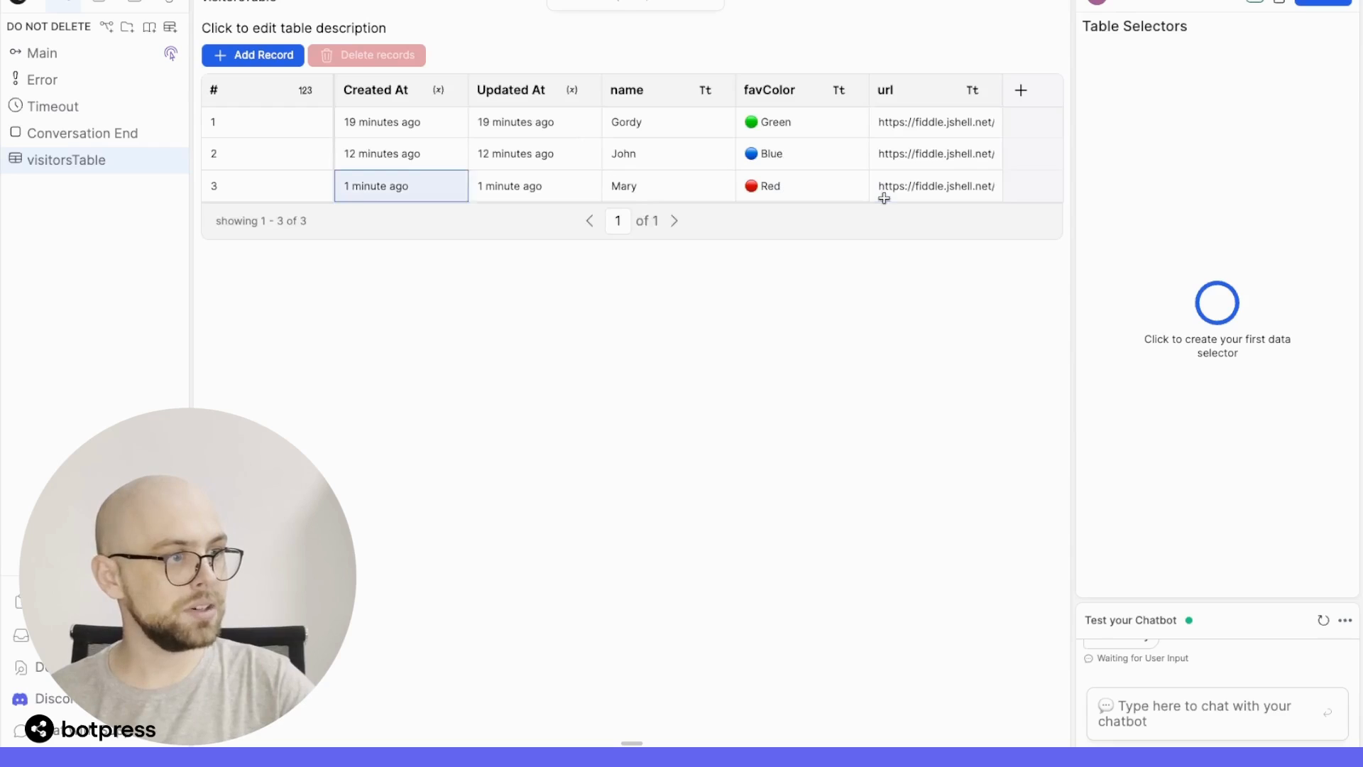
pyautogui.click(936, 185)
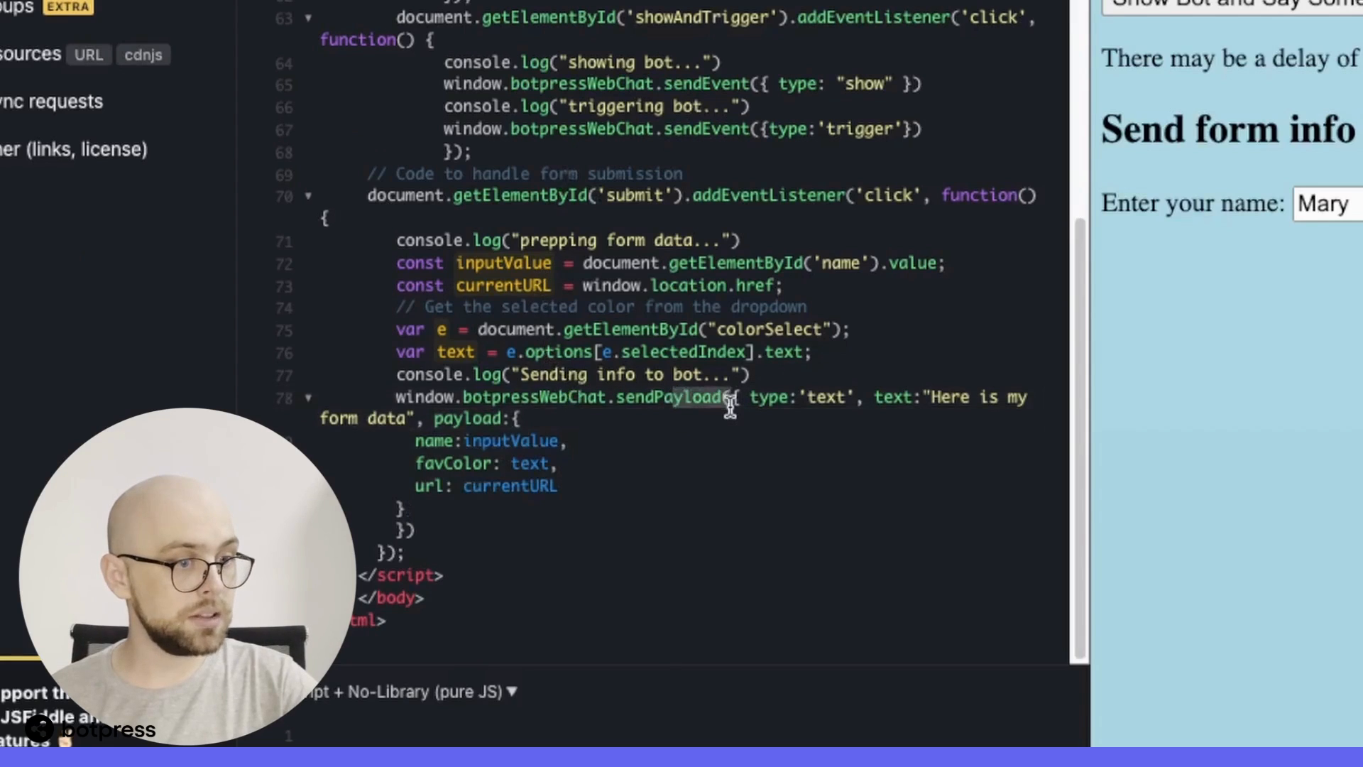
pyautogui.moveTo(731, 397); pyautogui.dragTo(563, 485)
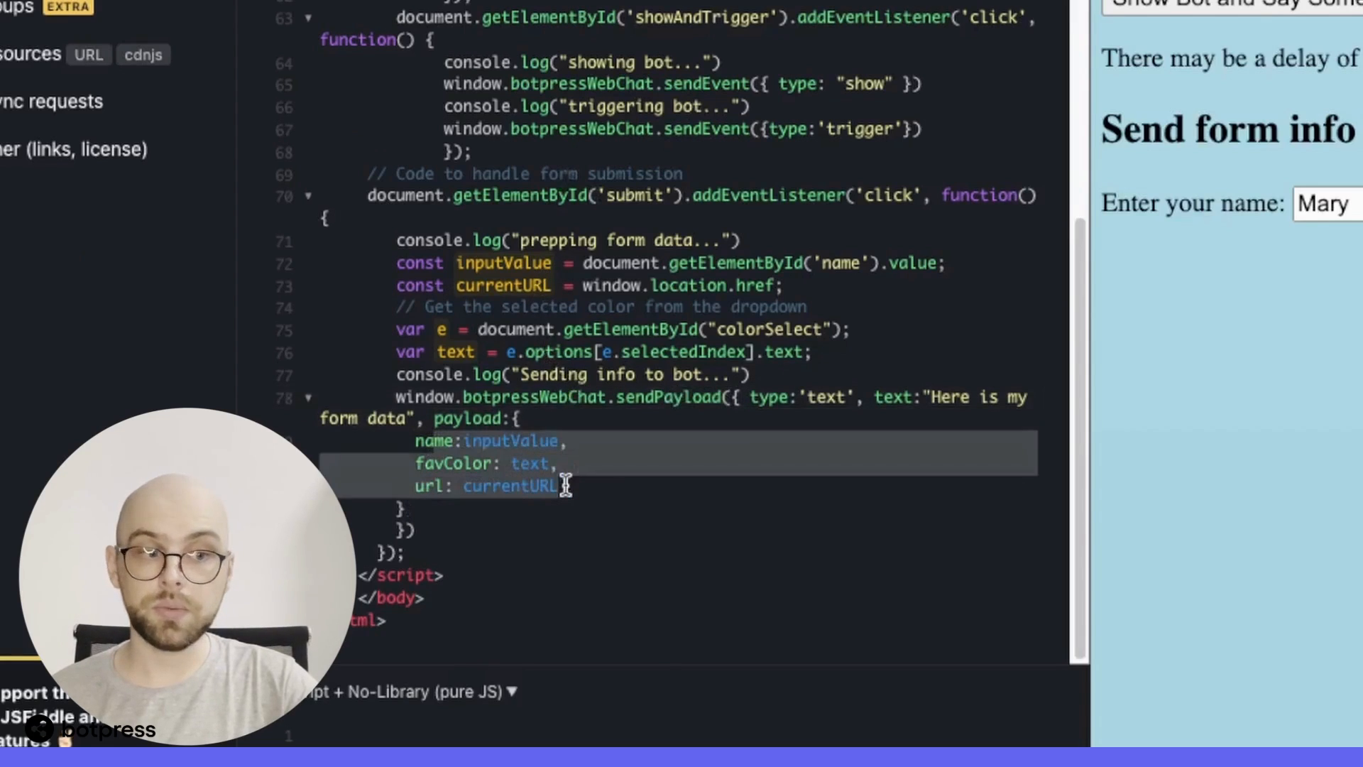